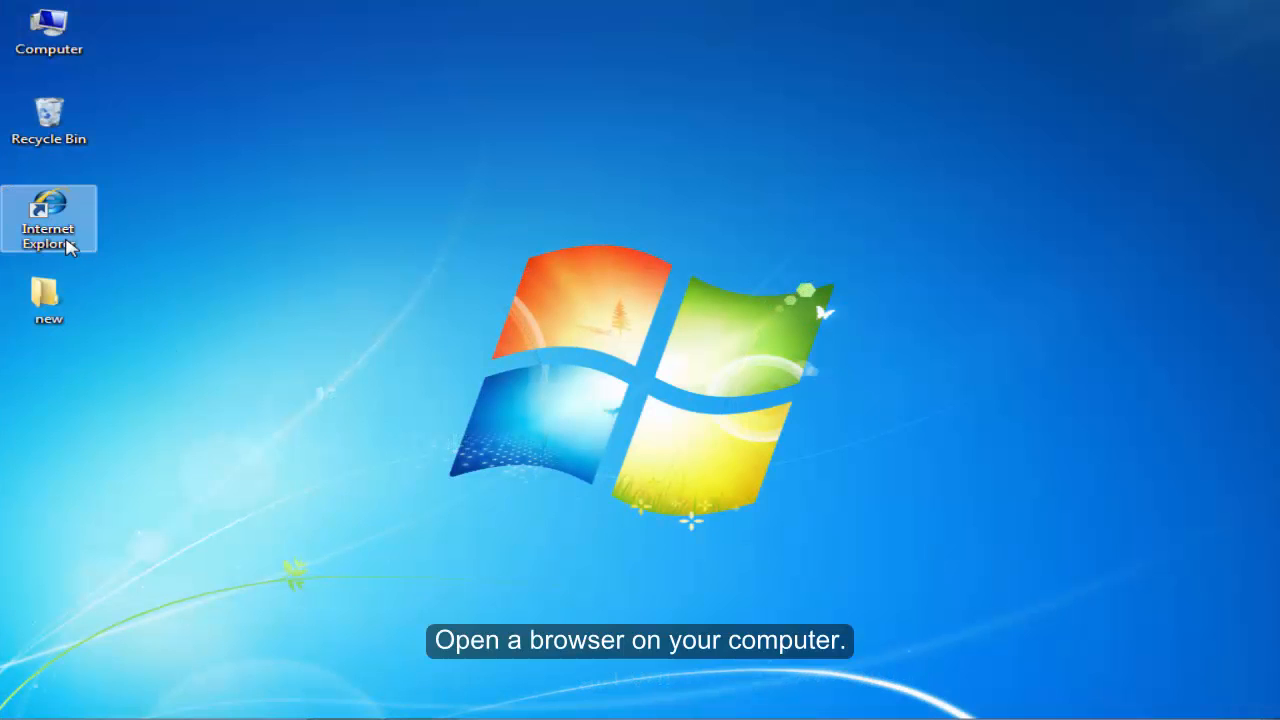
Launch Internet Explorer and browse to the router address 192.168.0.1
double_click(48, 218)
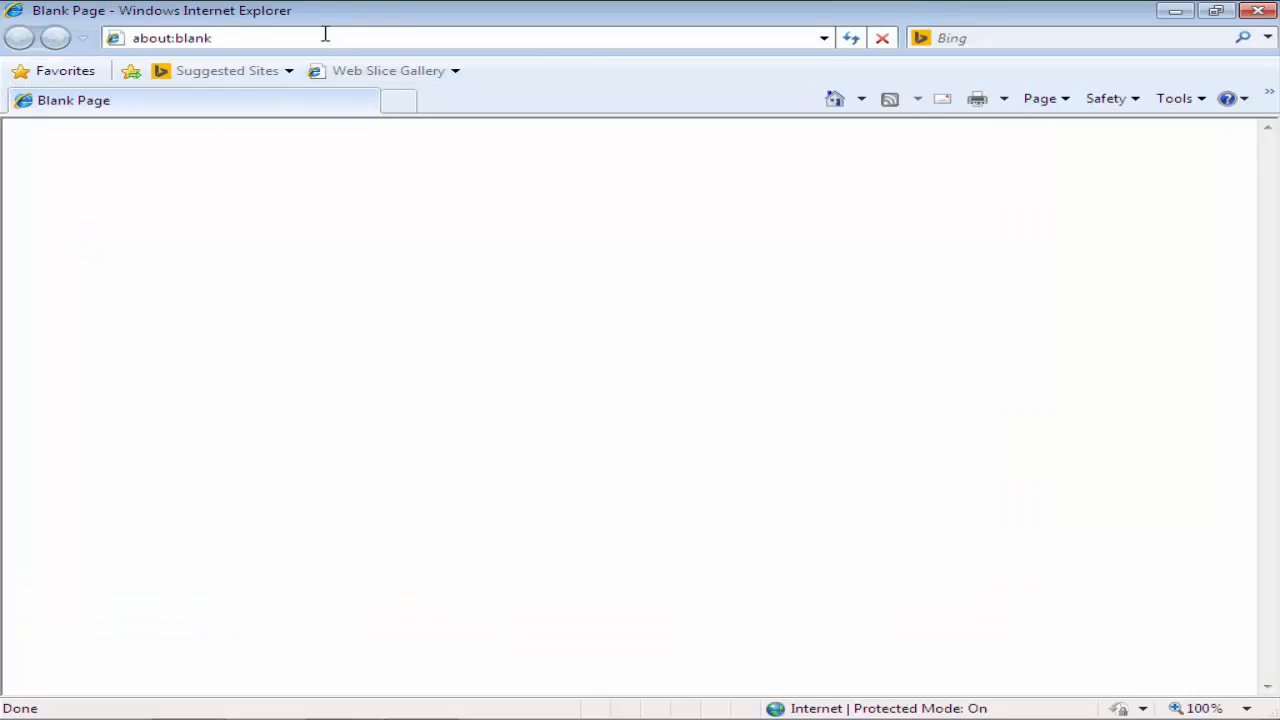
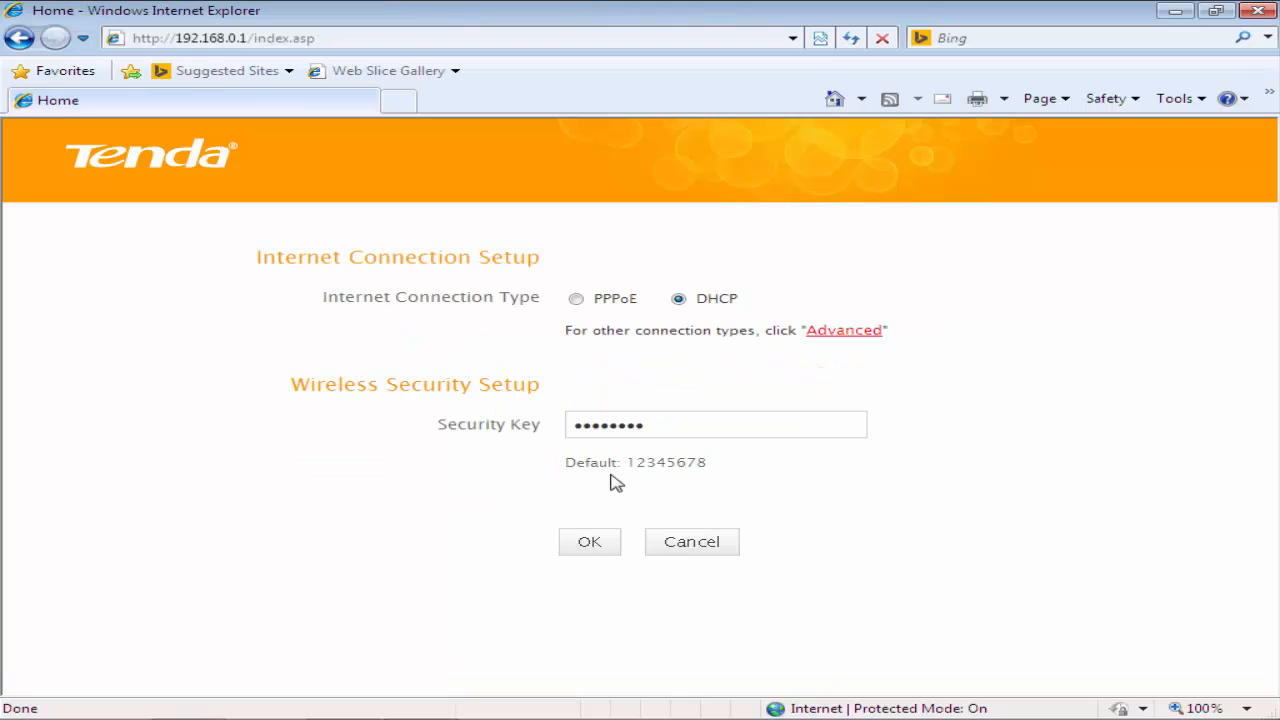
mouse_move(845, 340)
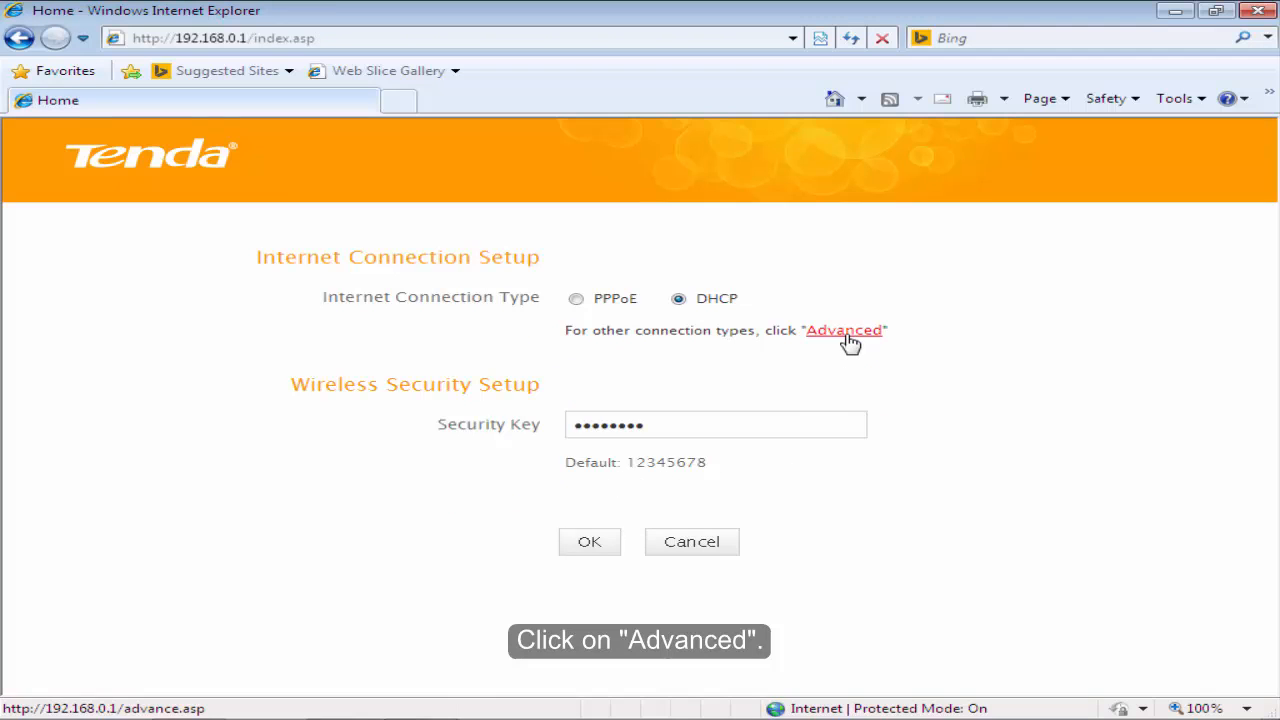
Set the LAN IP address to 192.168.1.1 in LAN Settings and confirm the reboot
click(844, 330)
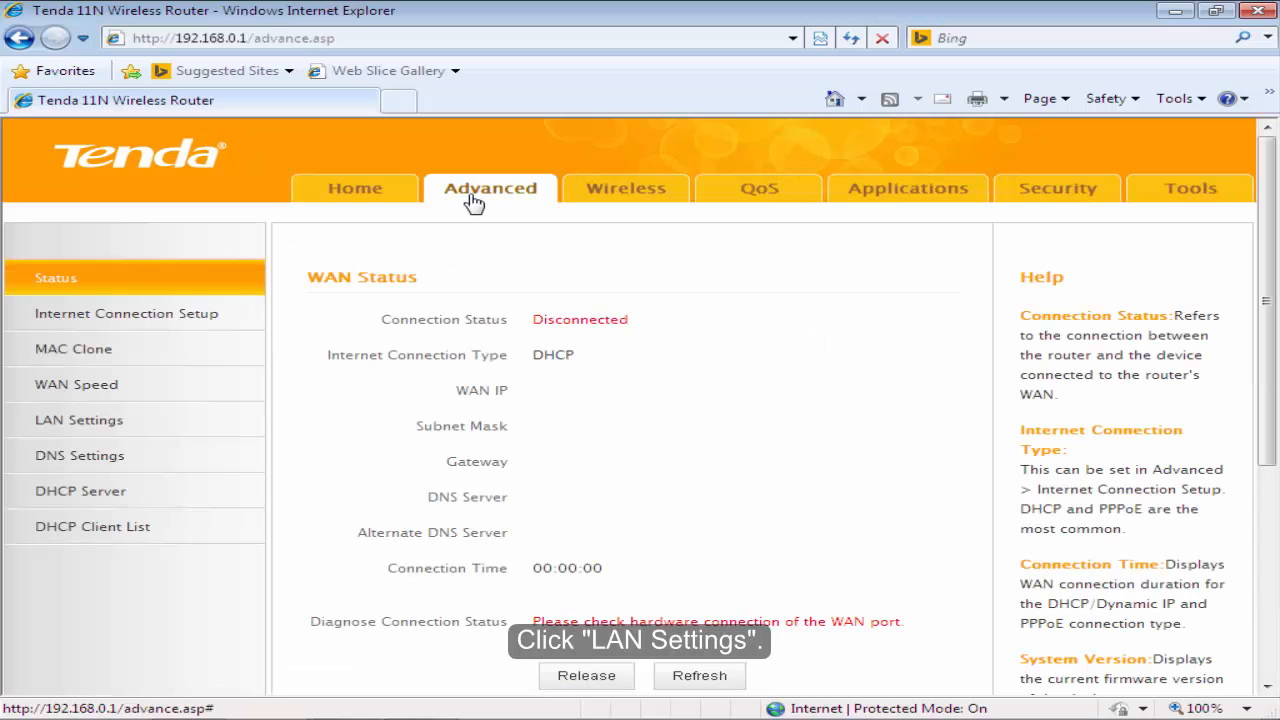
click(78, 419)
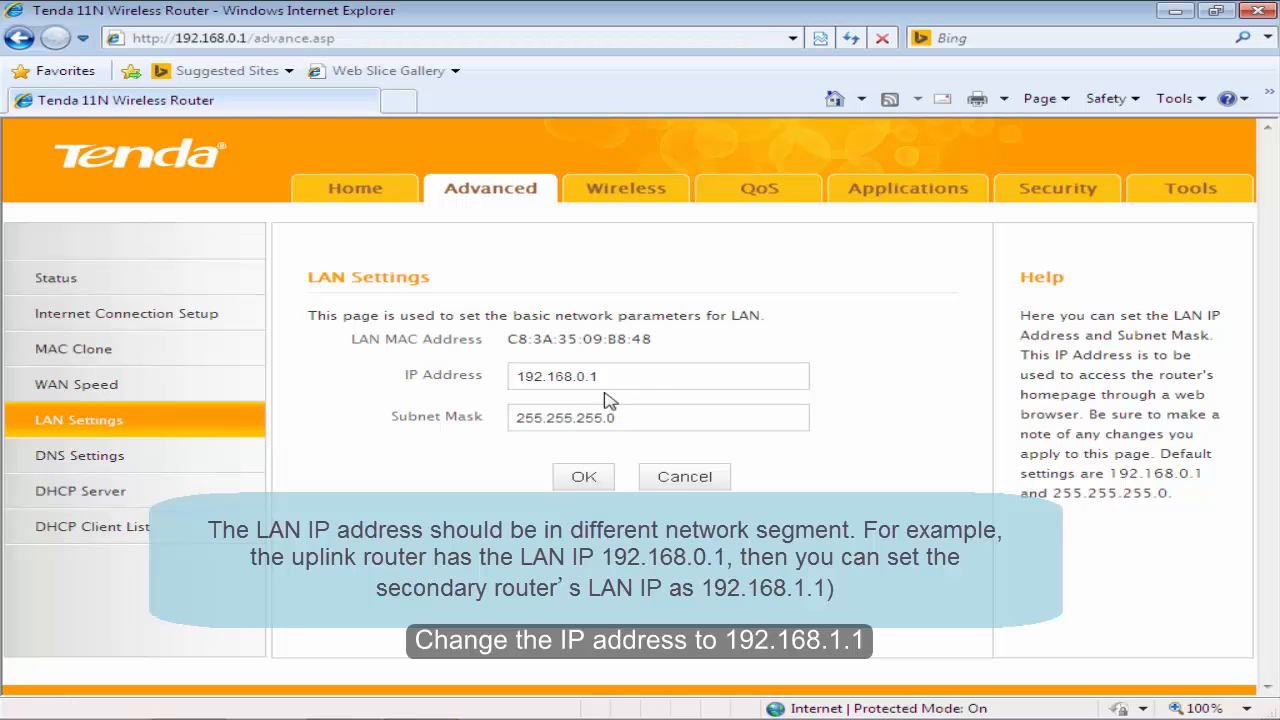
click(658, 376)
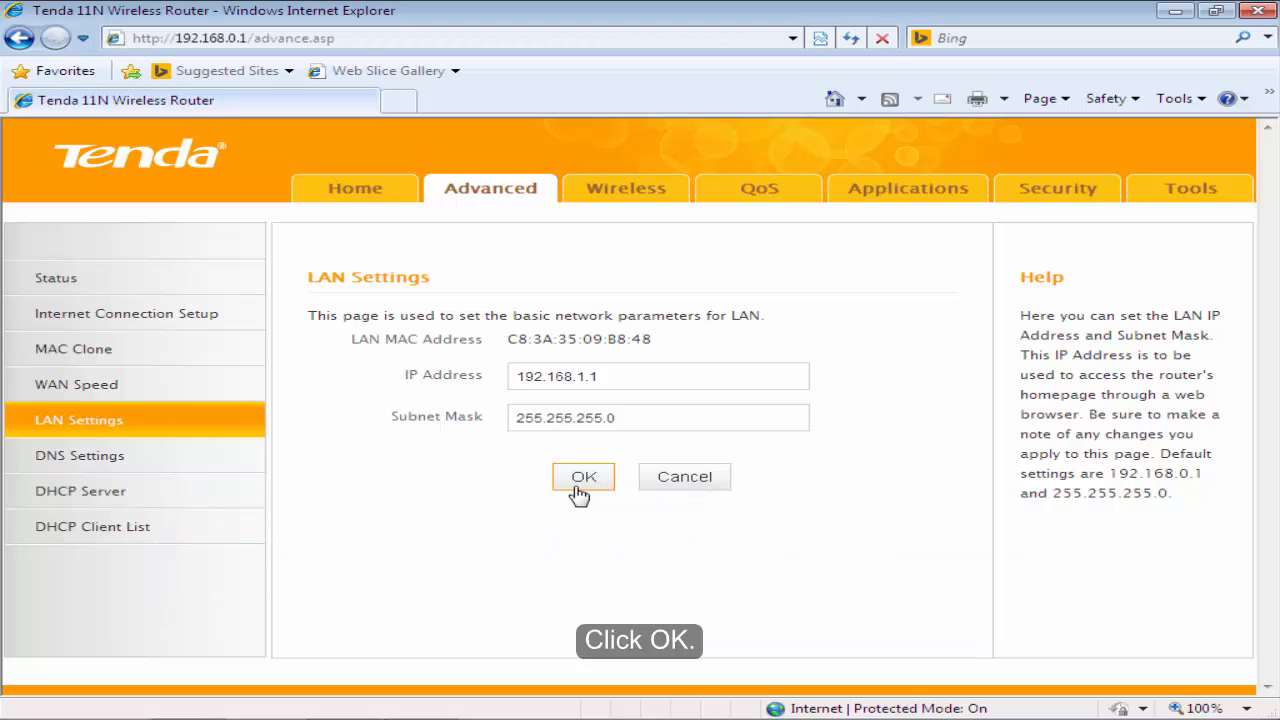
click(583, 476)
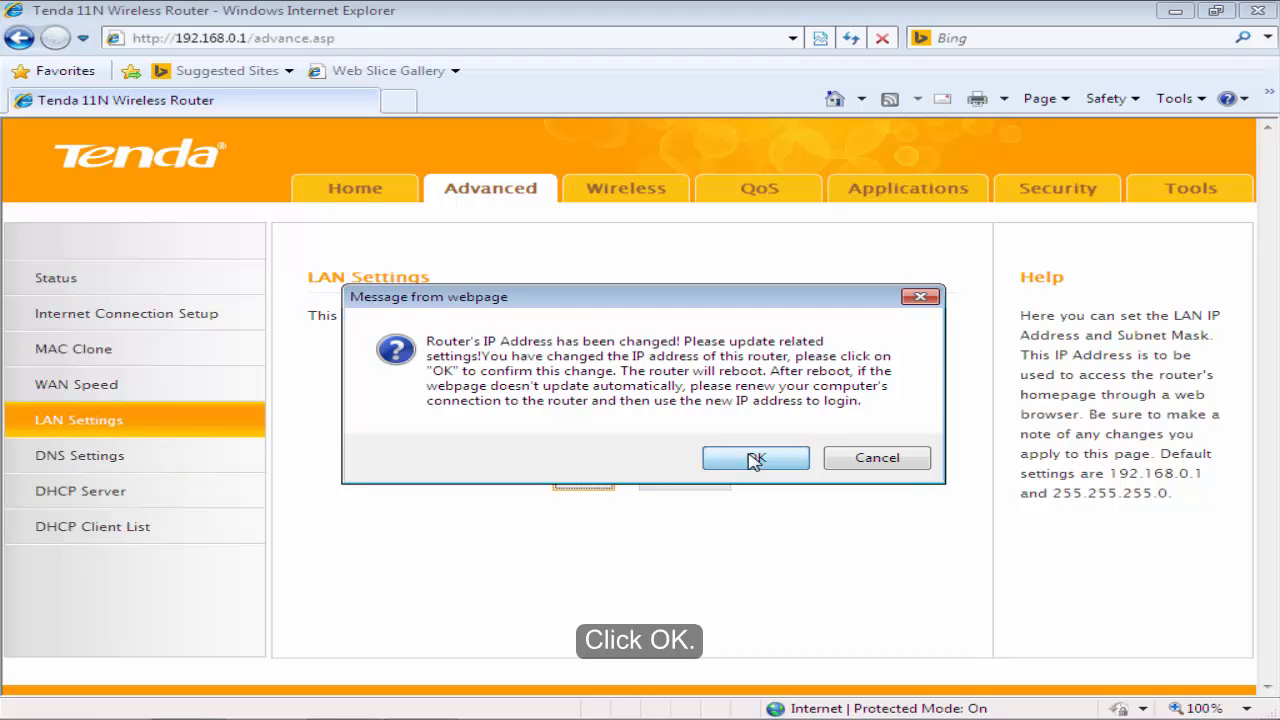
click(755, 457)
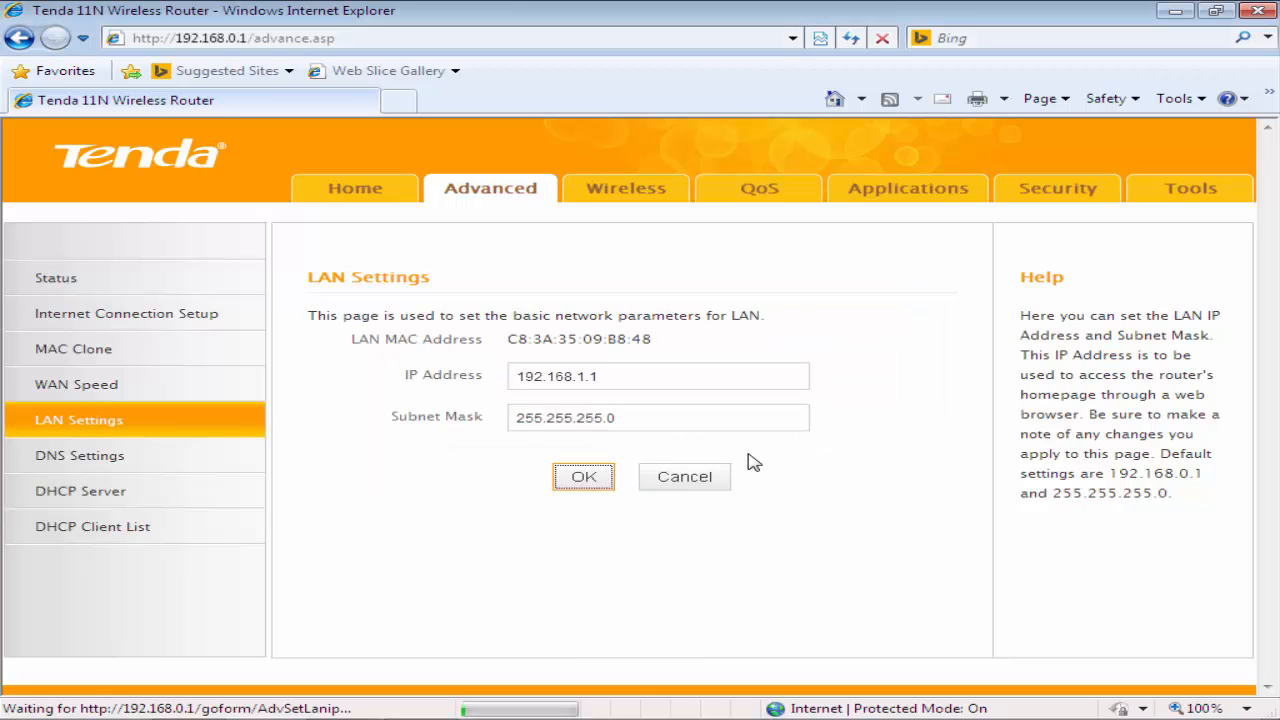
click(583, 476)
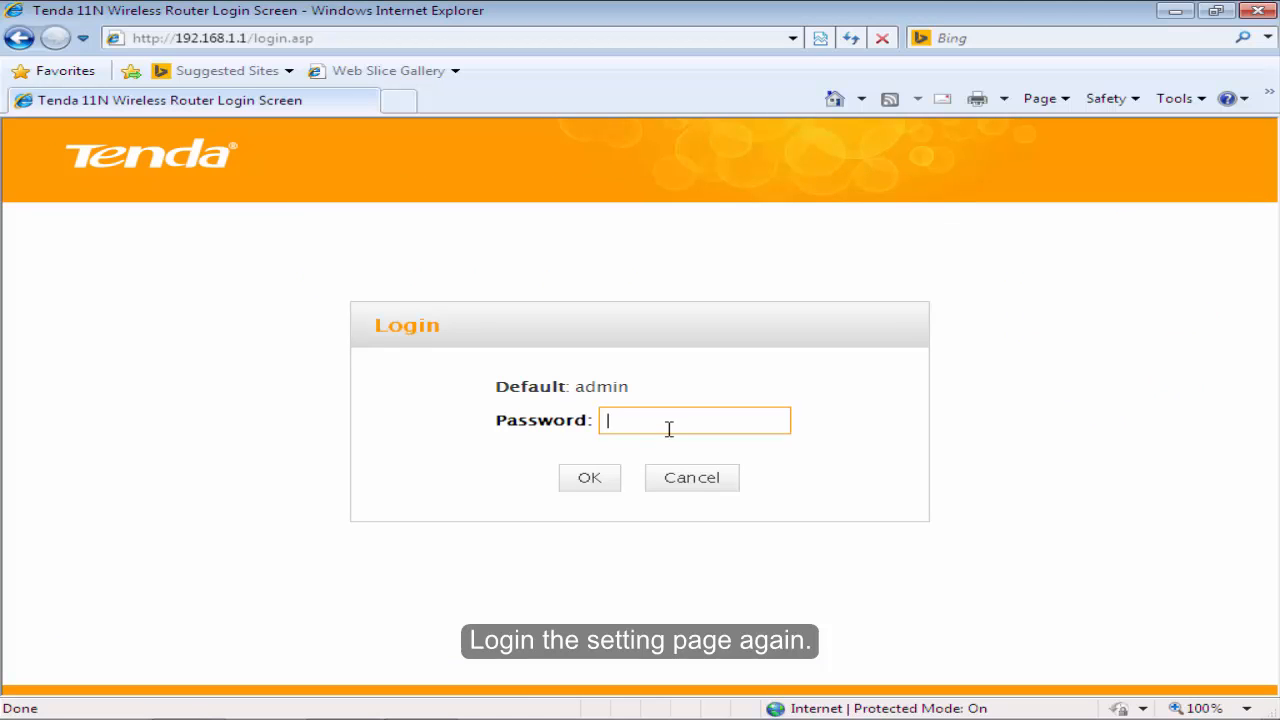
text(admin)
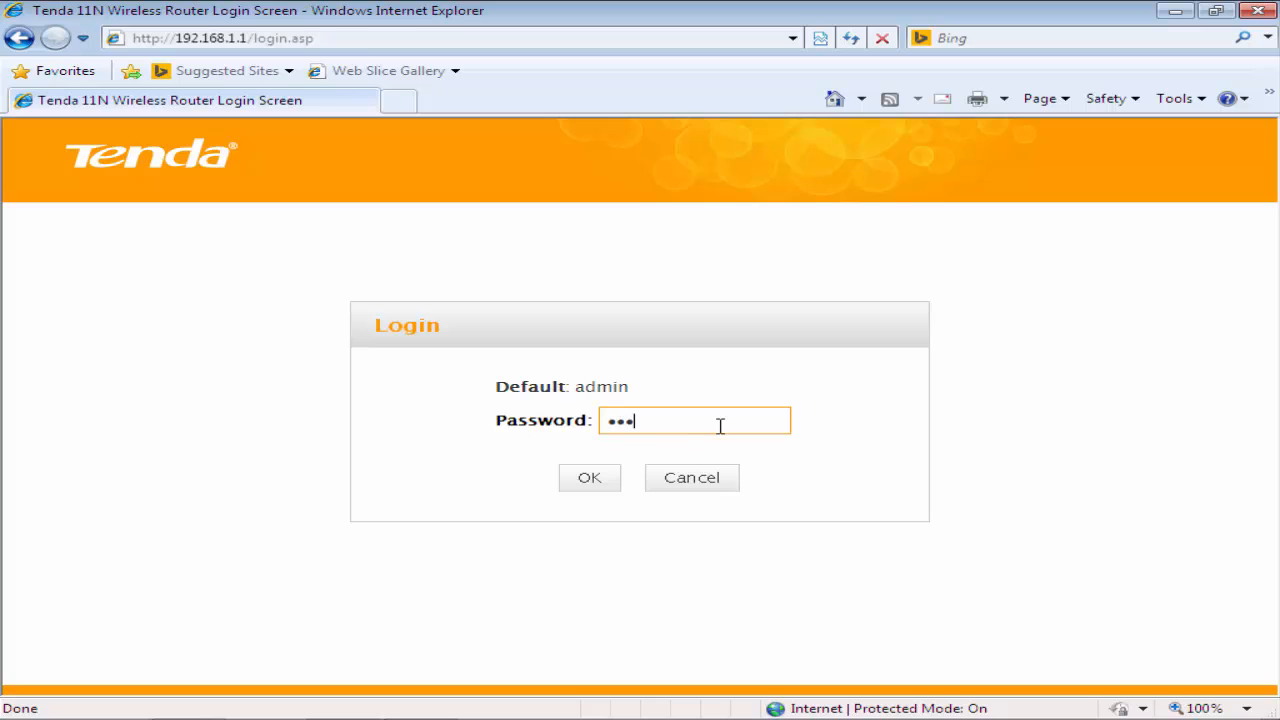
text(••)
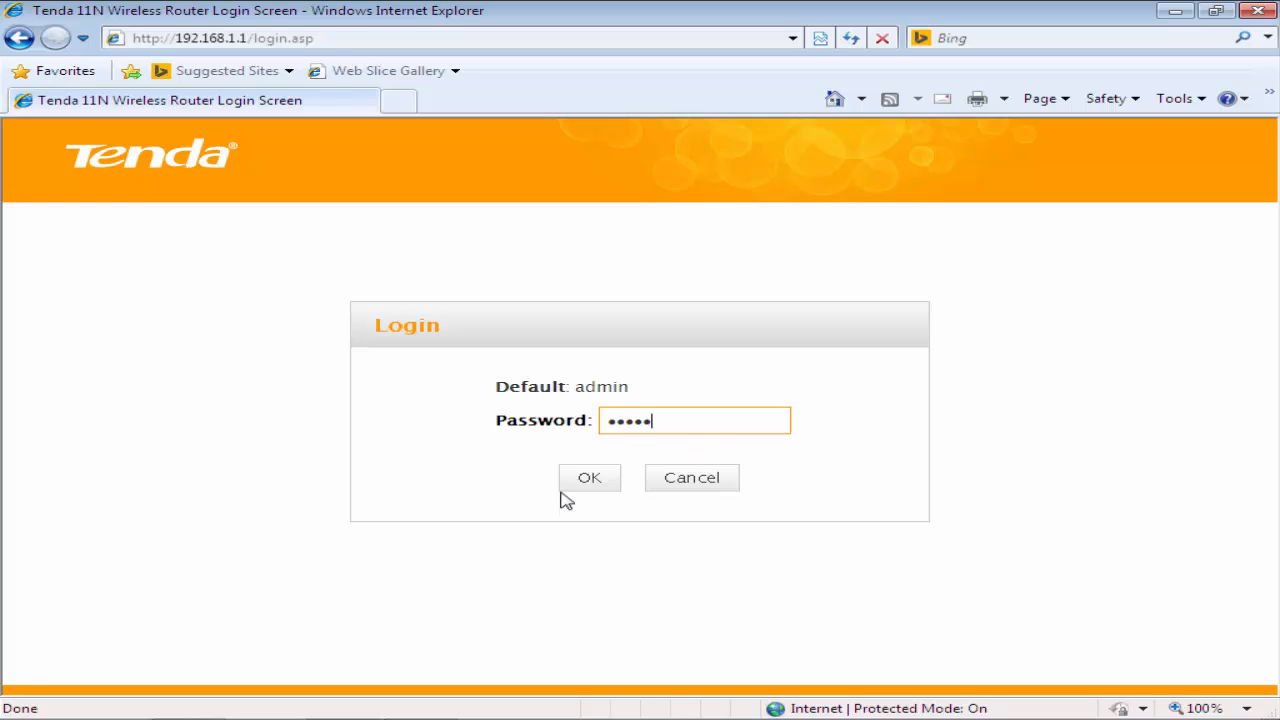
click(589, 477)
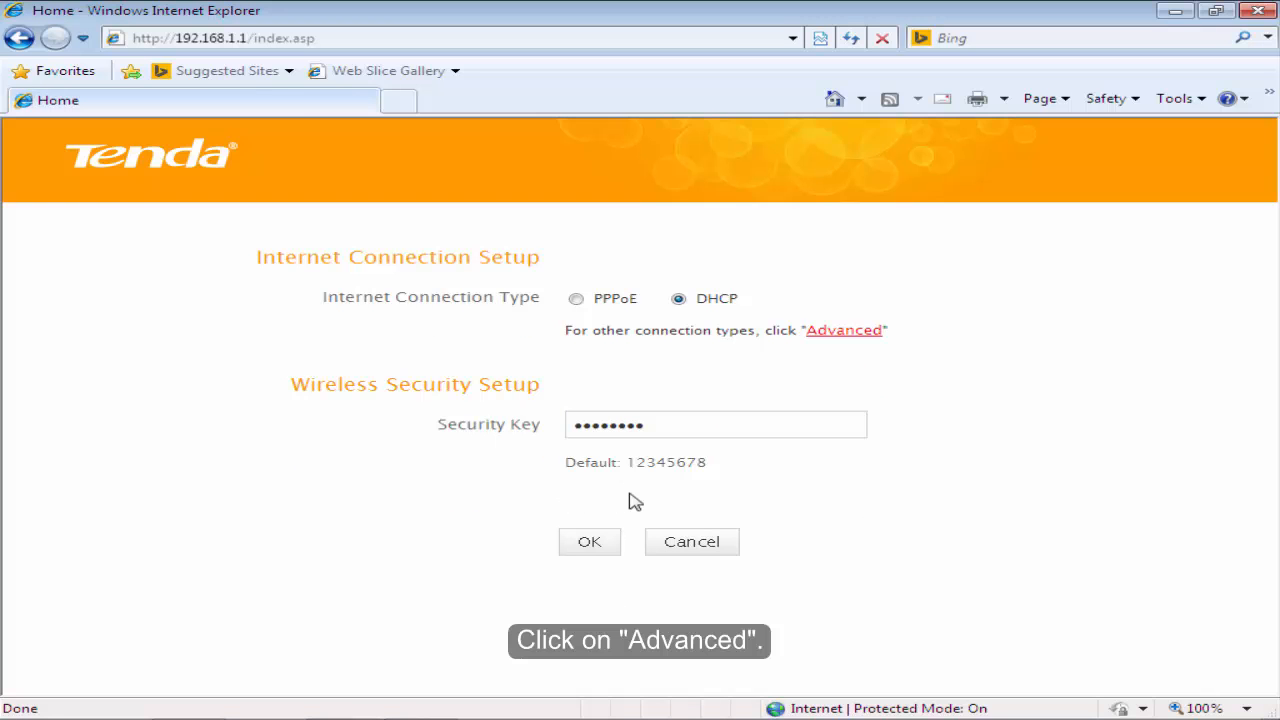
Navigate through Advanced and Wireless to the Wireless Extender page
click(843, 330)
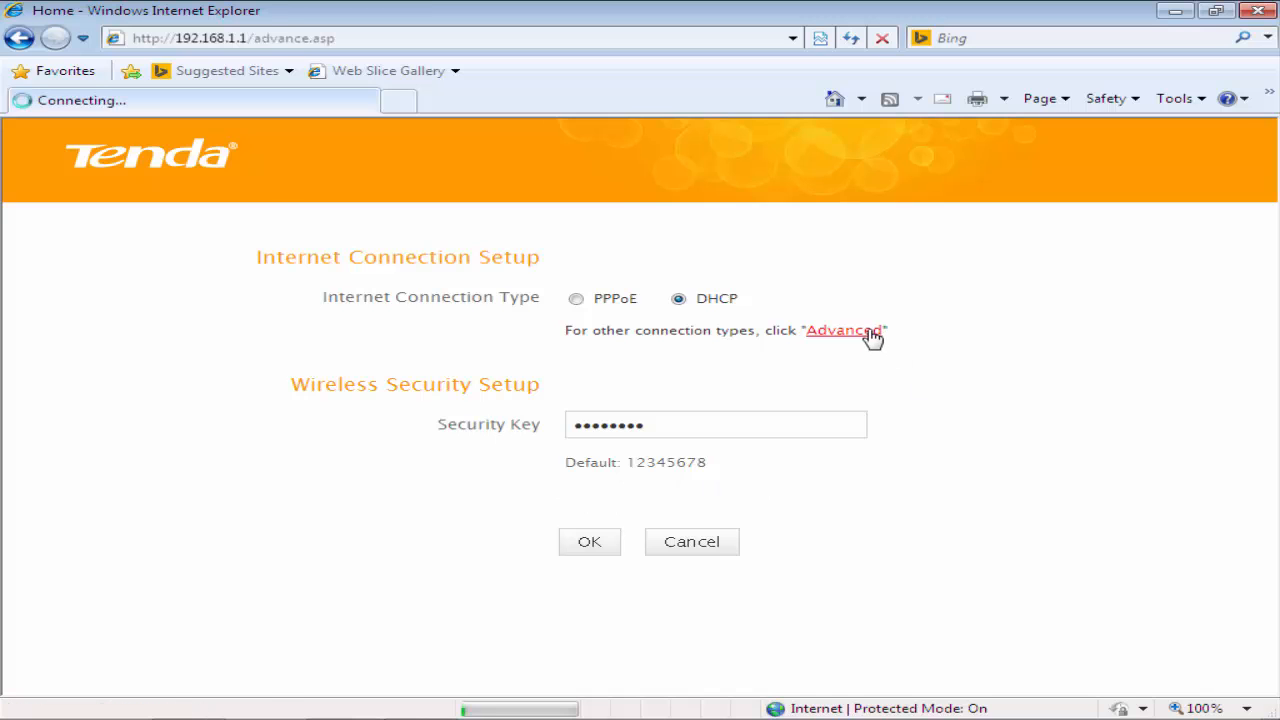
click(843, 330)
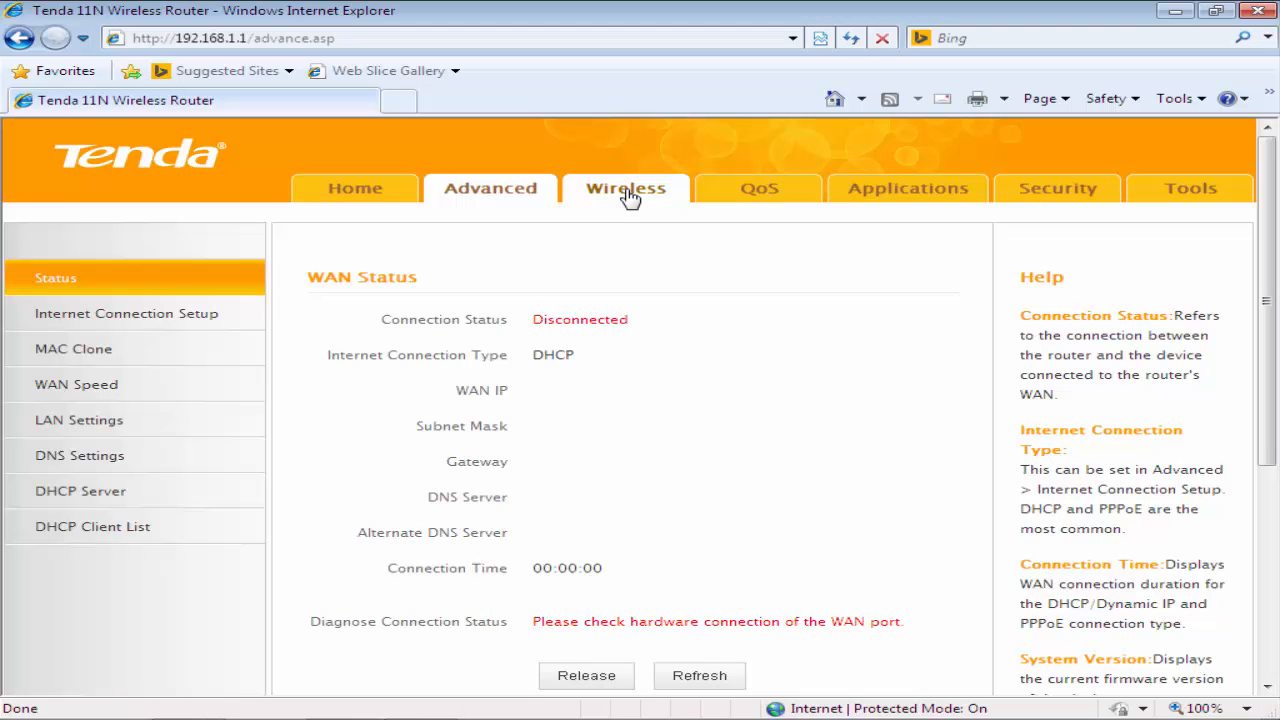
click(625, 188)
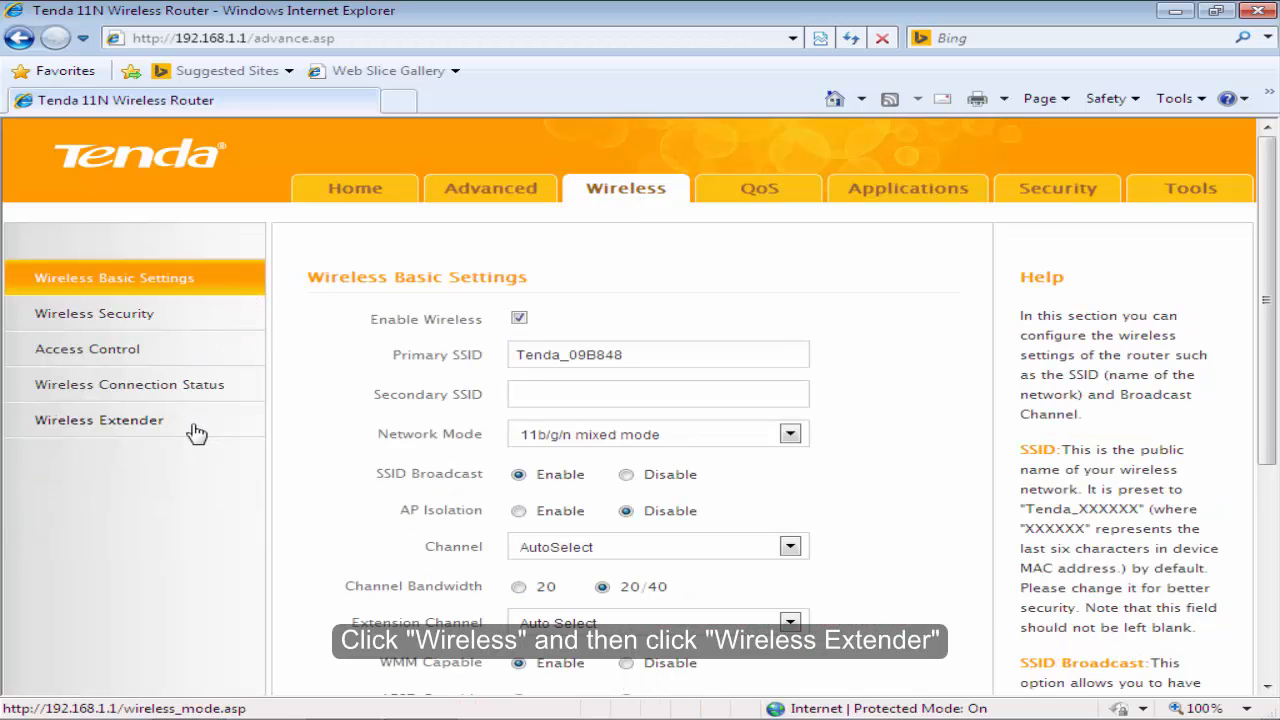
click(99, 419)
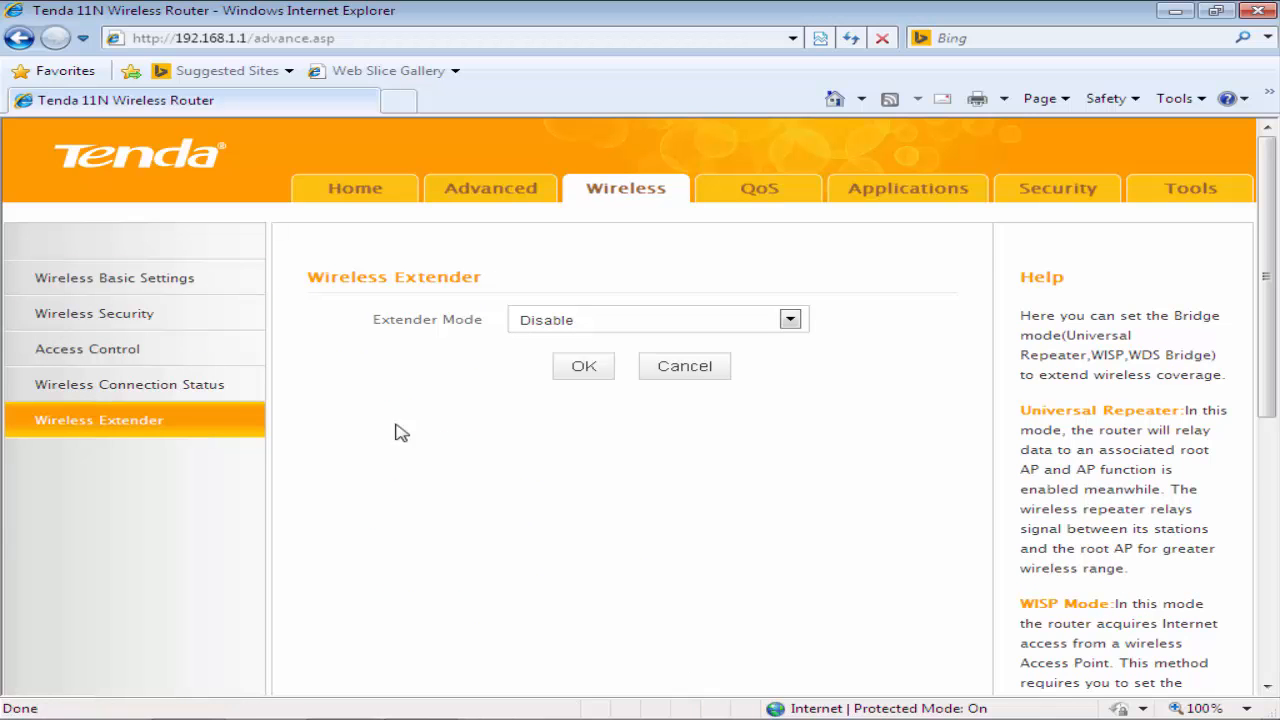
Switch the extender mode to WISP and scan for nearby wireless networks
click(790, 319)
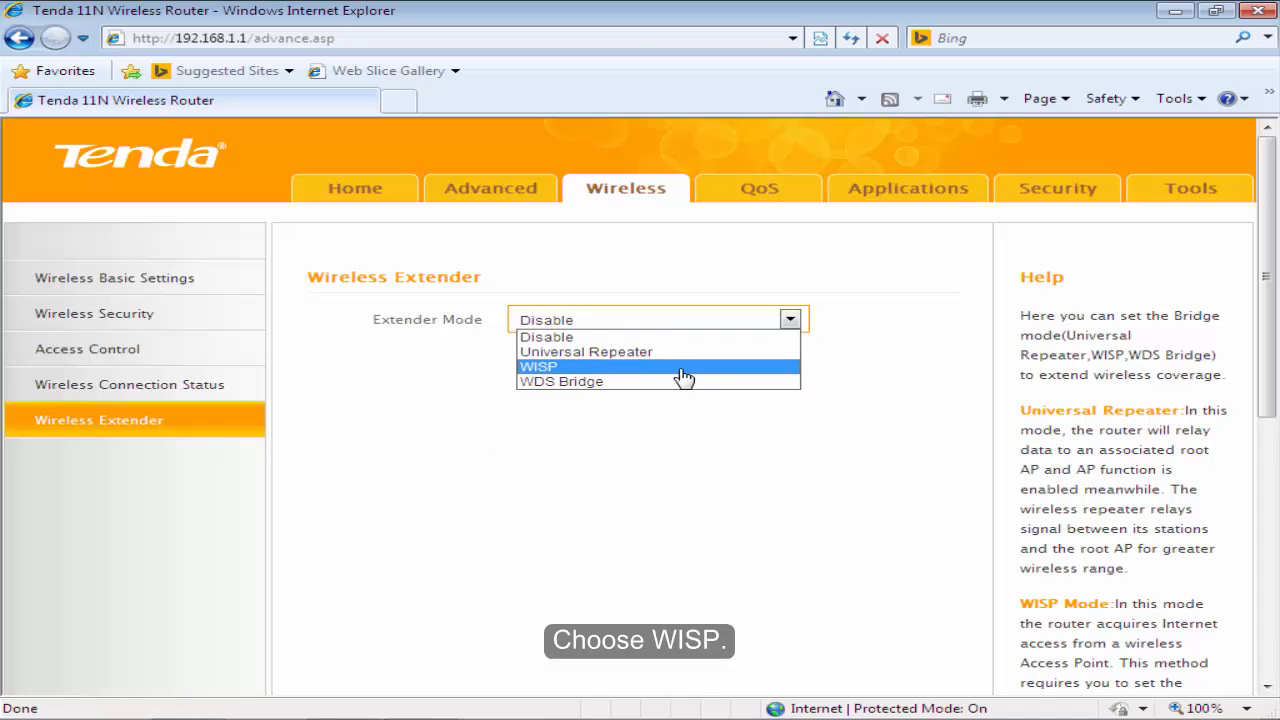
click(538, 366)
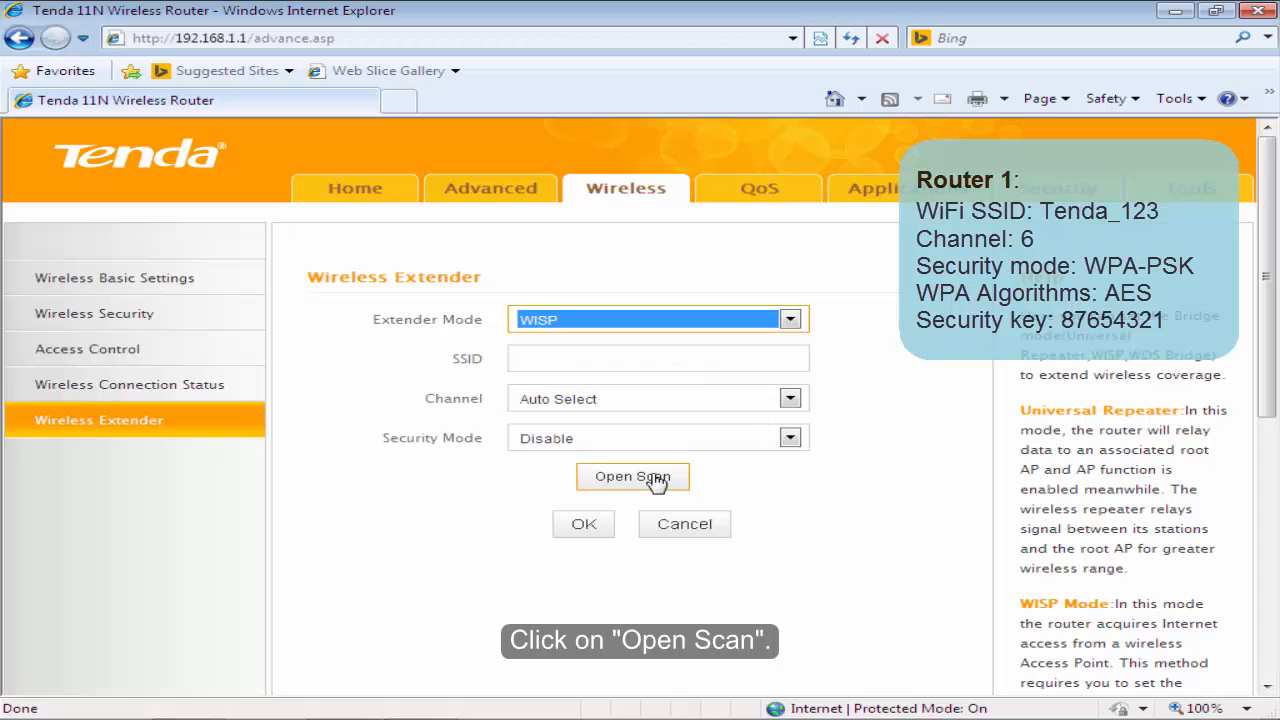
click(632, 476)
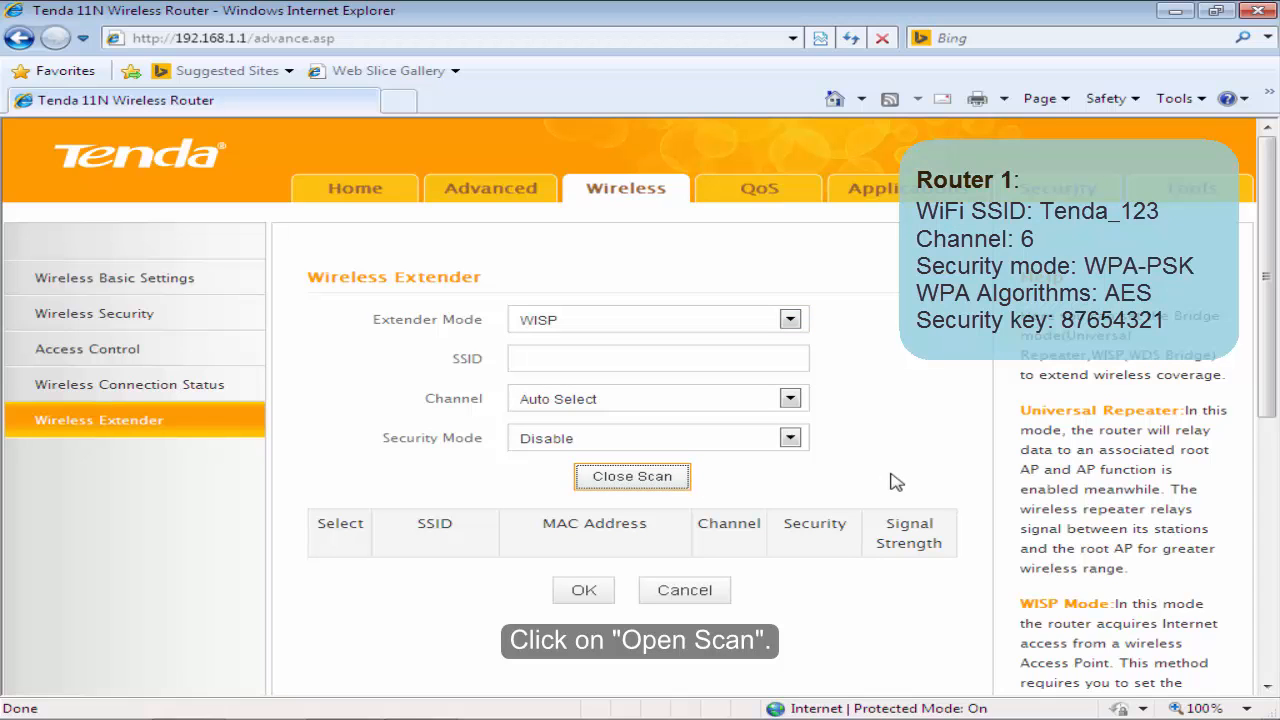
Select Tenda_123 from the scan results and confirm connecting to it on channel 6
click(631, 476)
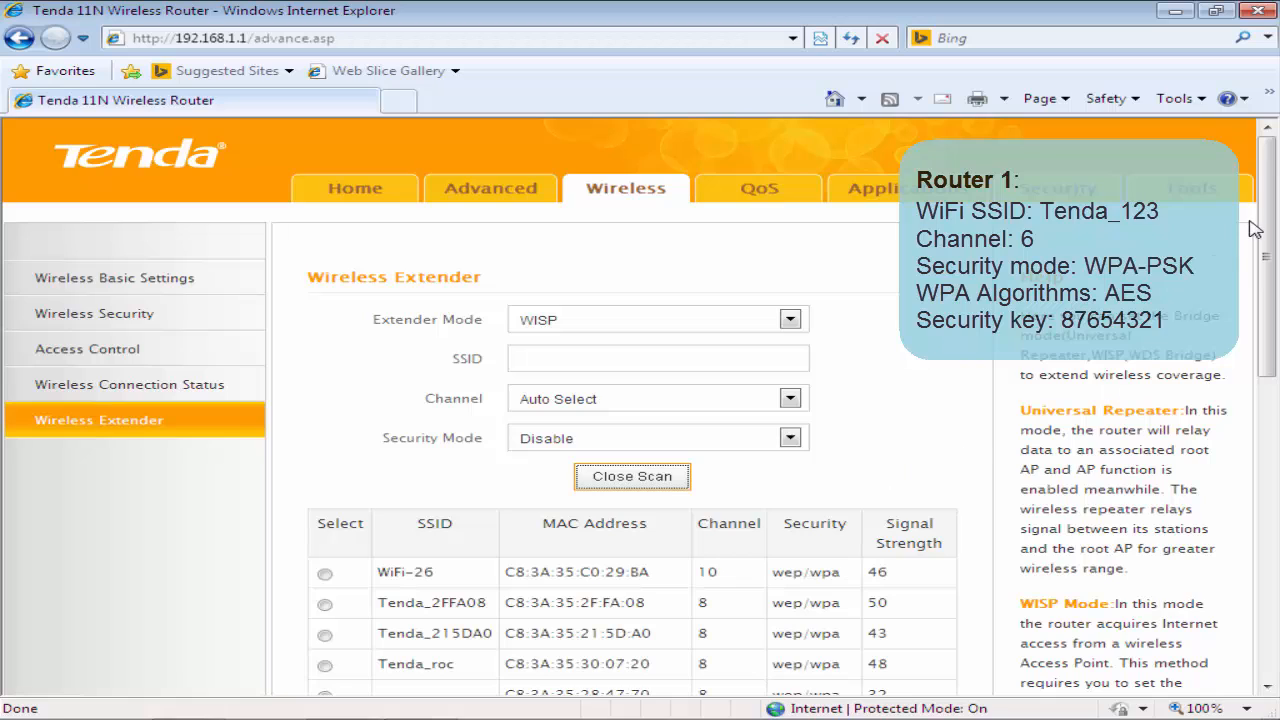
scroll(down, 3)
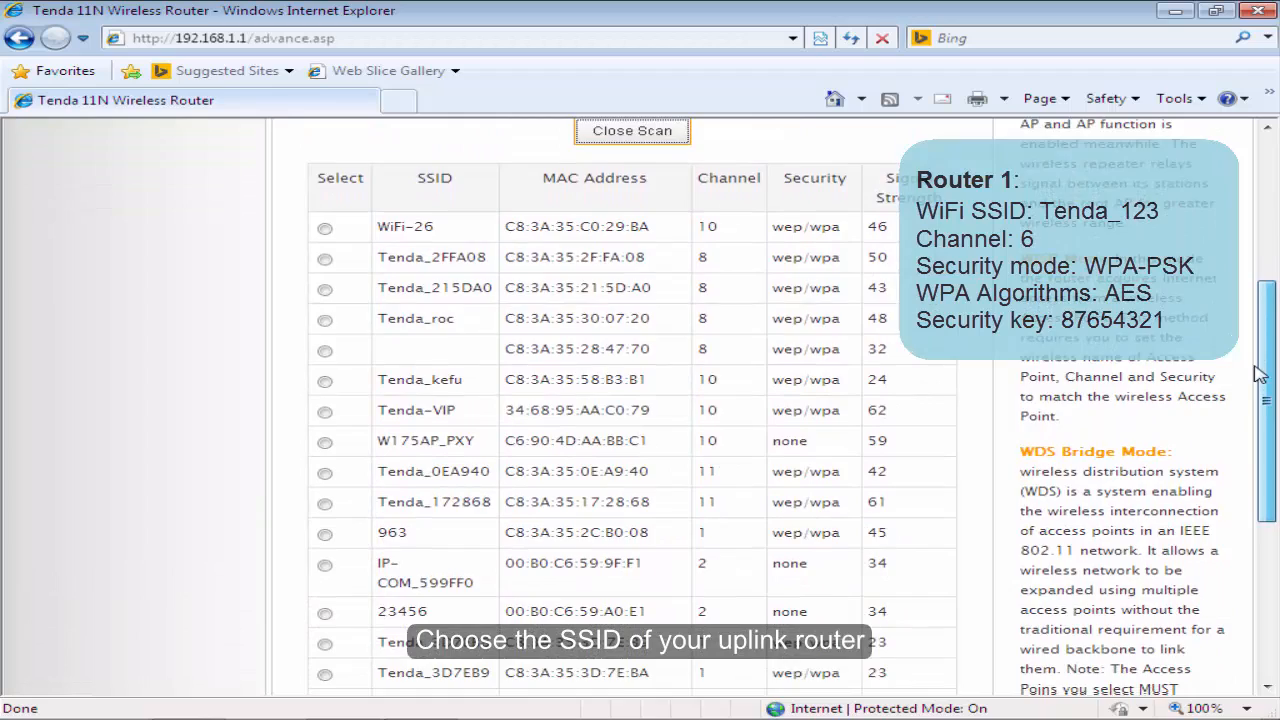
scroll(down, 3)
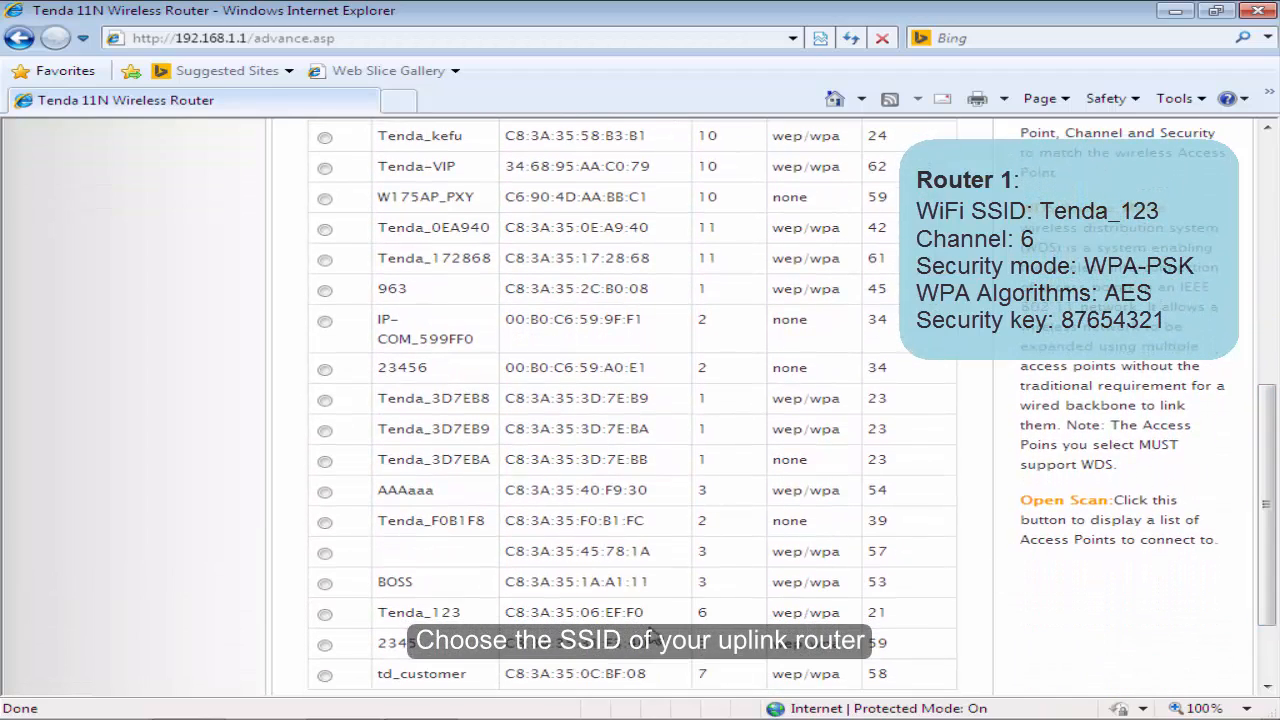
click(325, 612)
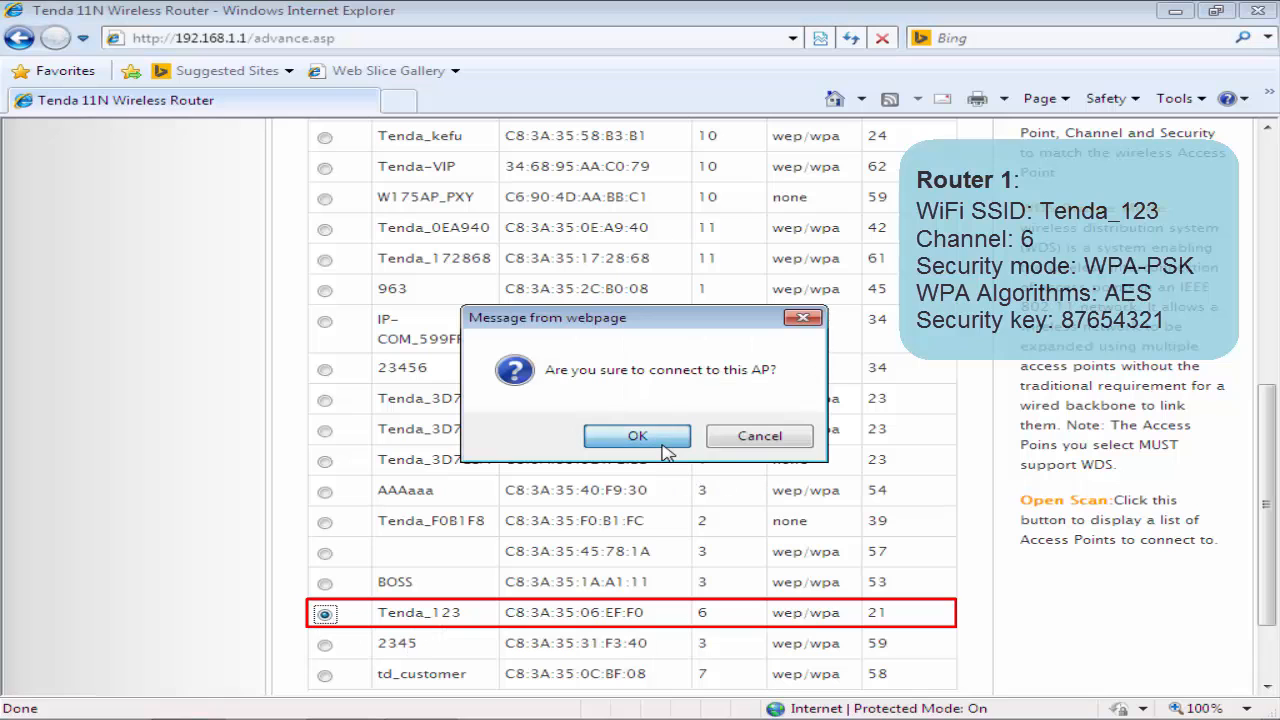
click(637, 436)
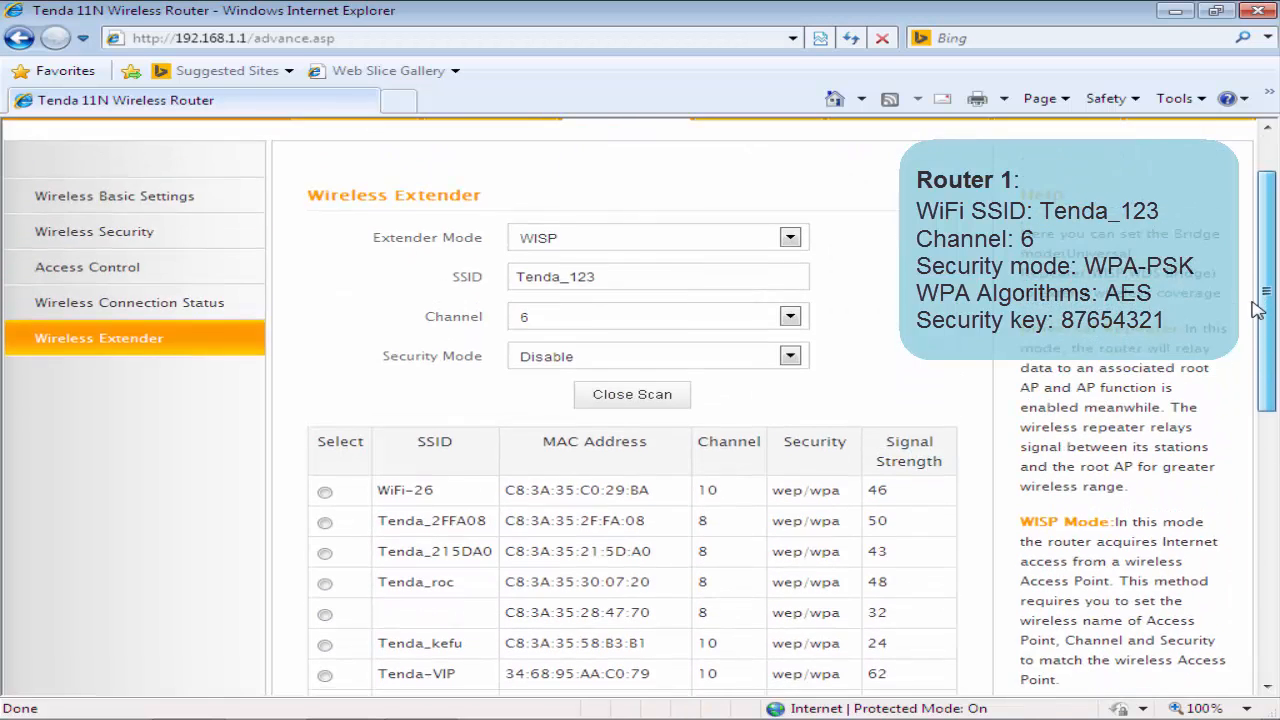
click(632, 394)
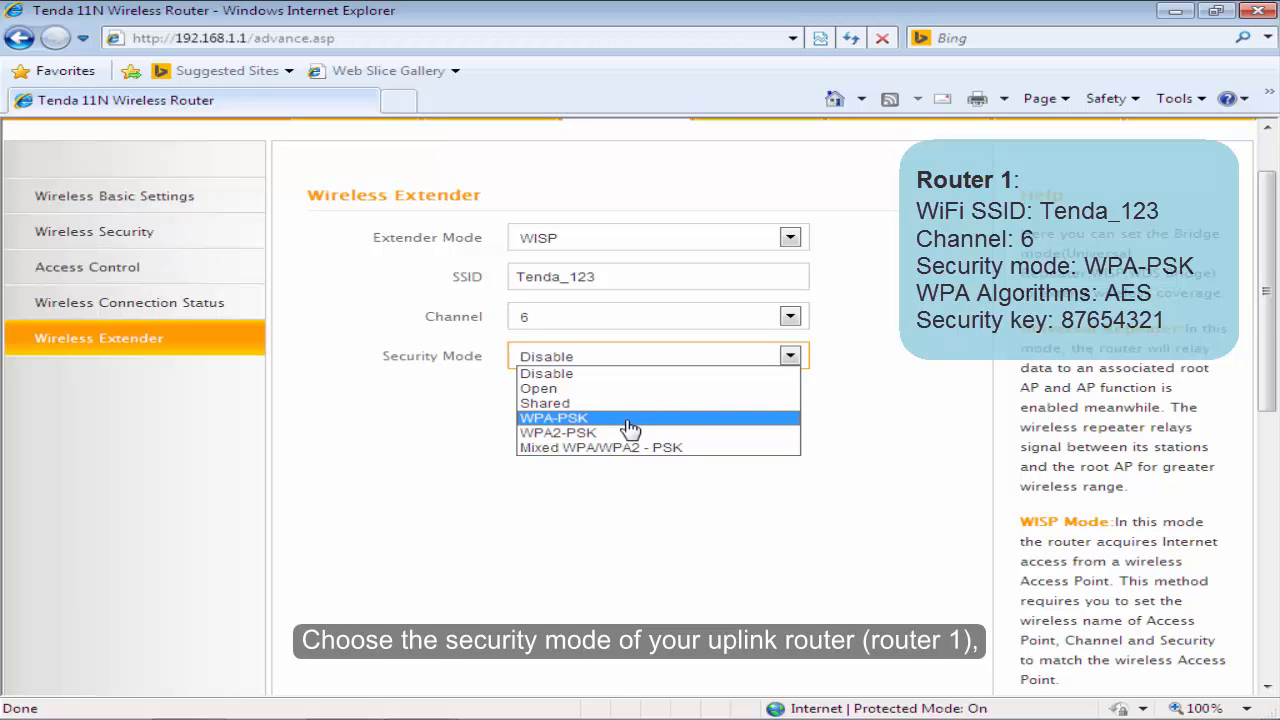
click(553, 417)
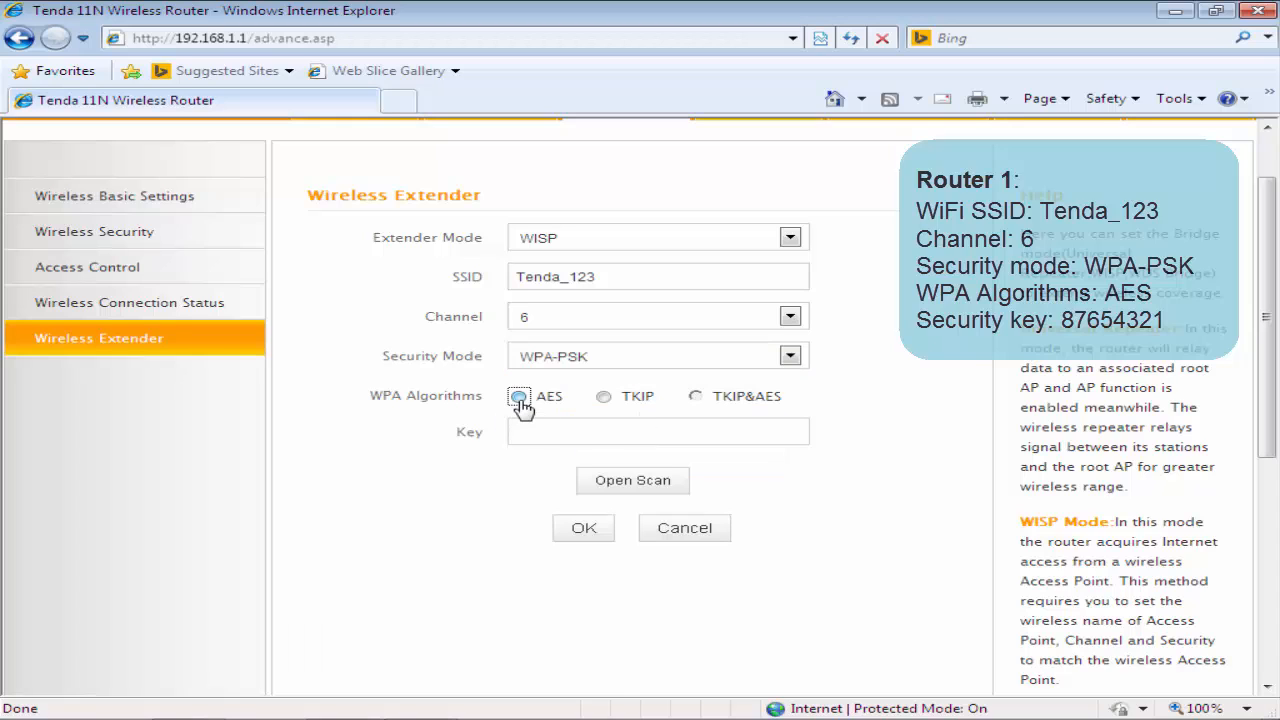
click(518, 396)
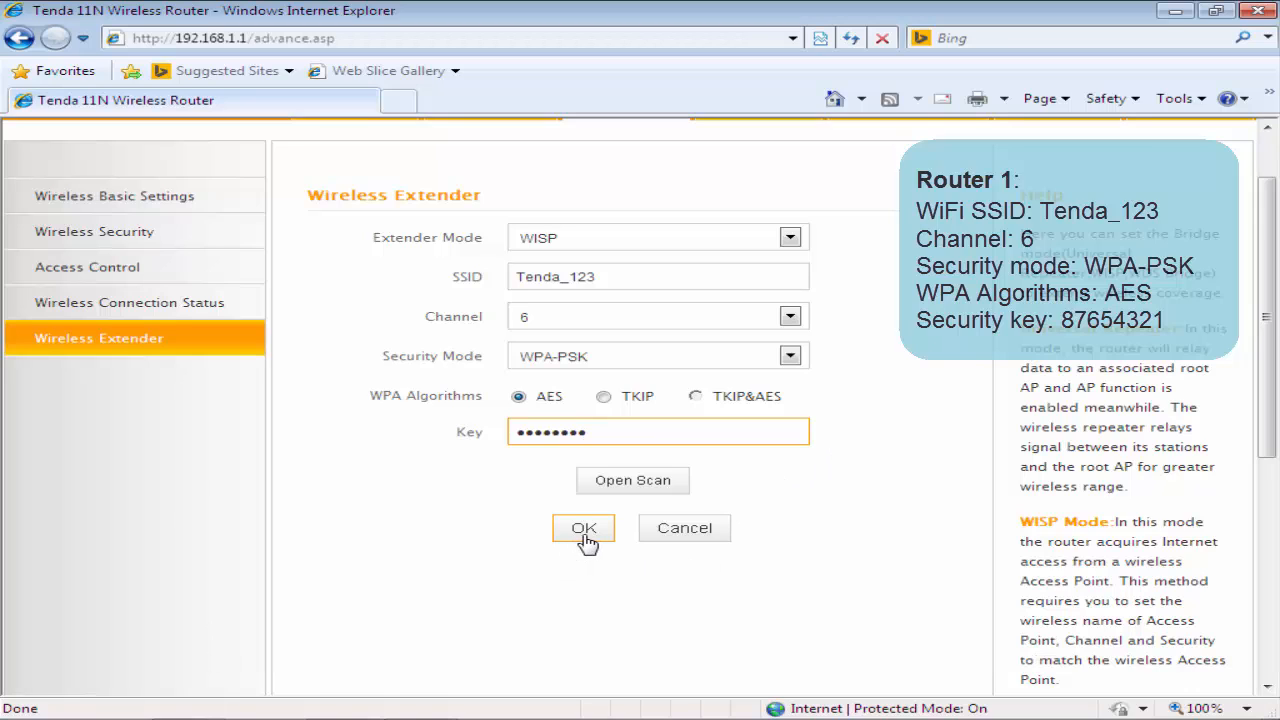
click(583, 528)
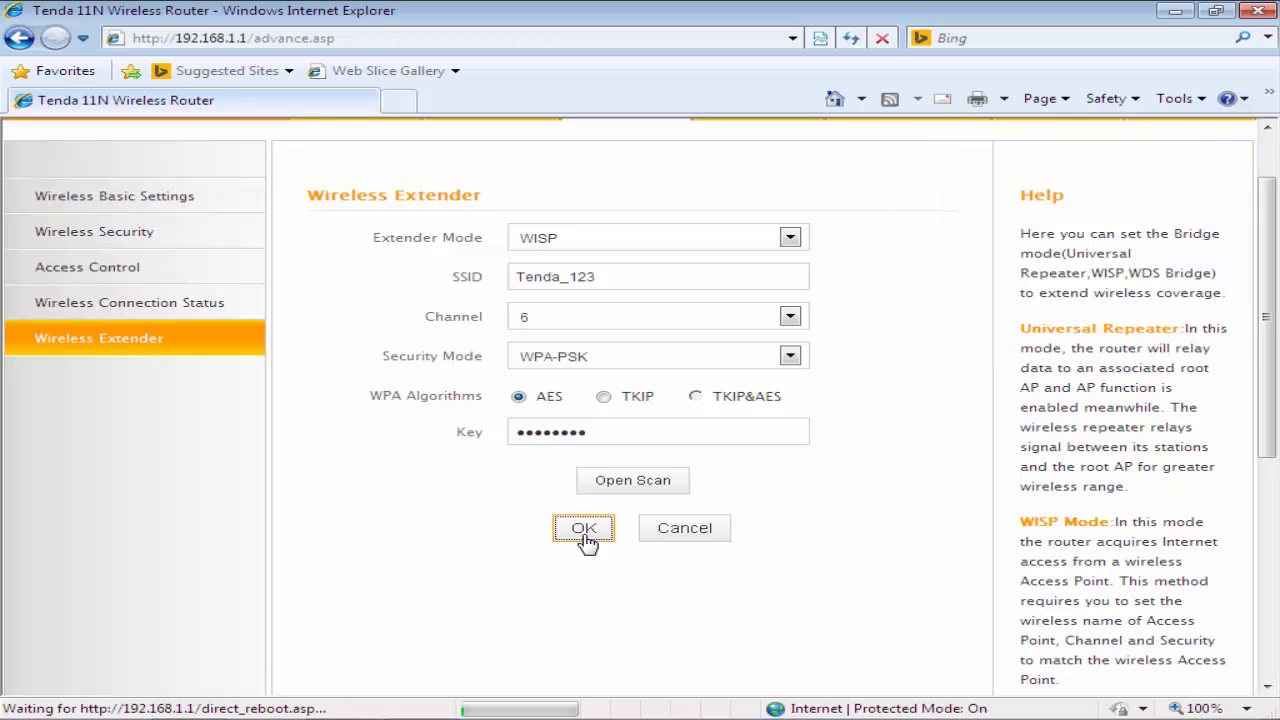
After the reboot, verify the Advanced status page shows the WAN as Connected
click(583, 528)
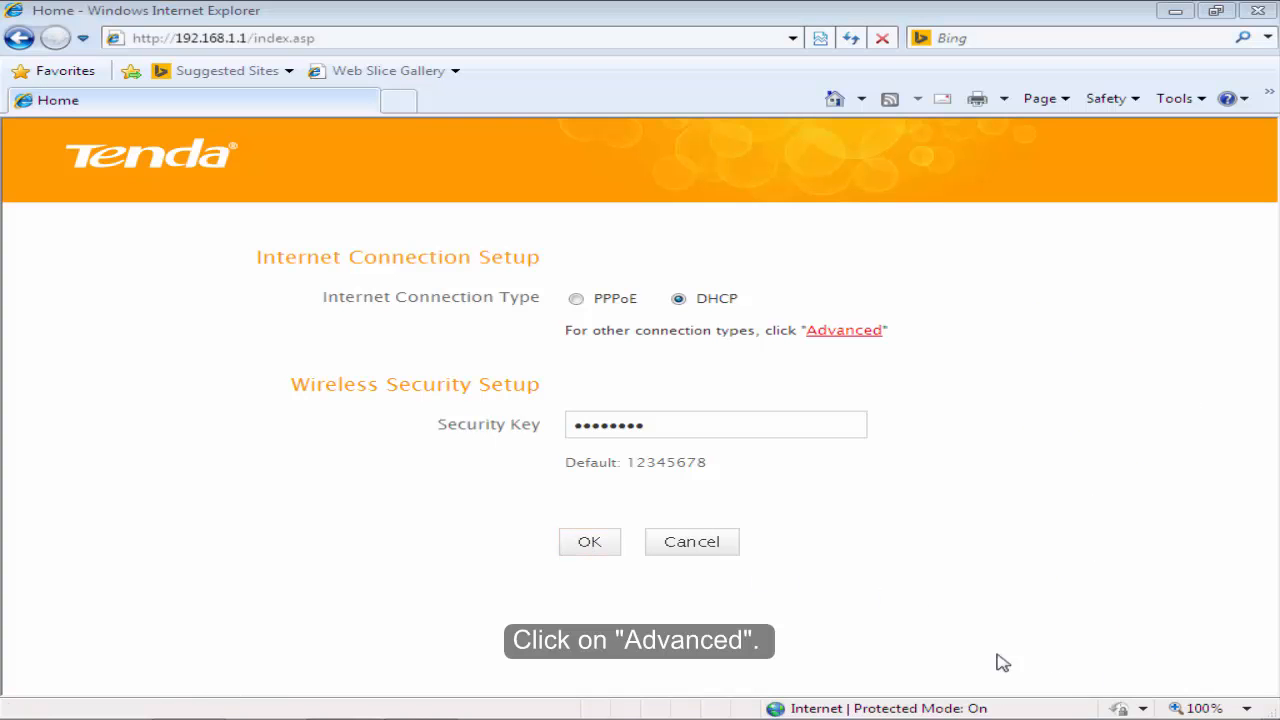
mouse_move(848, 340)
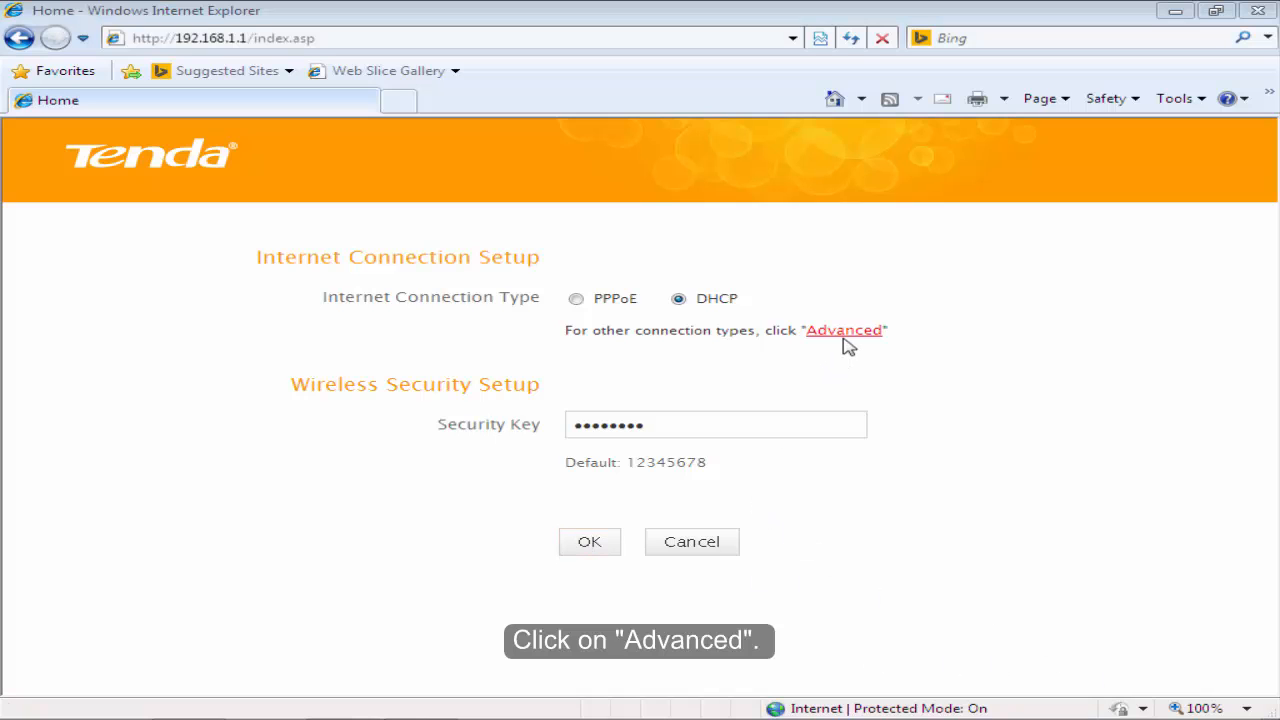
click(843, 330)
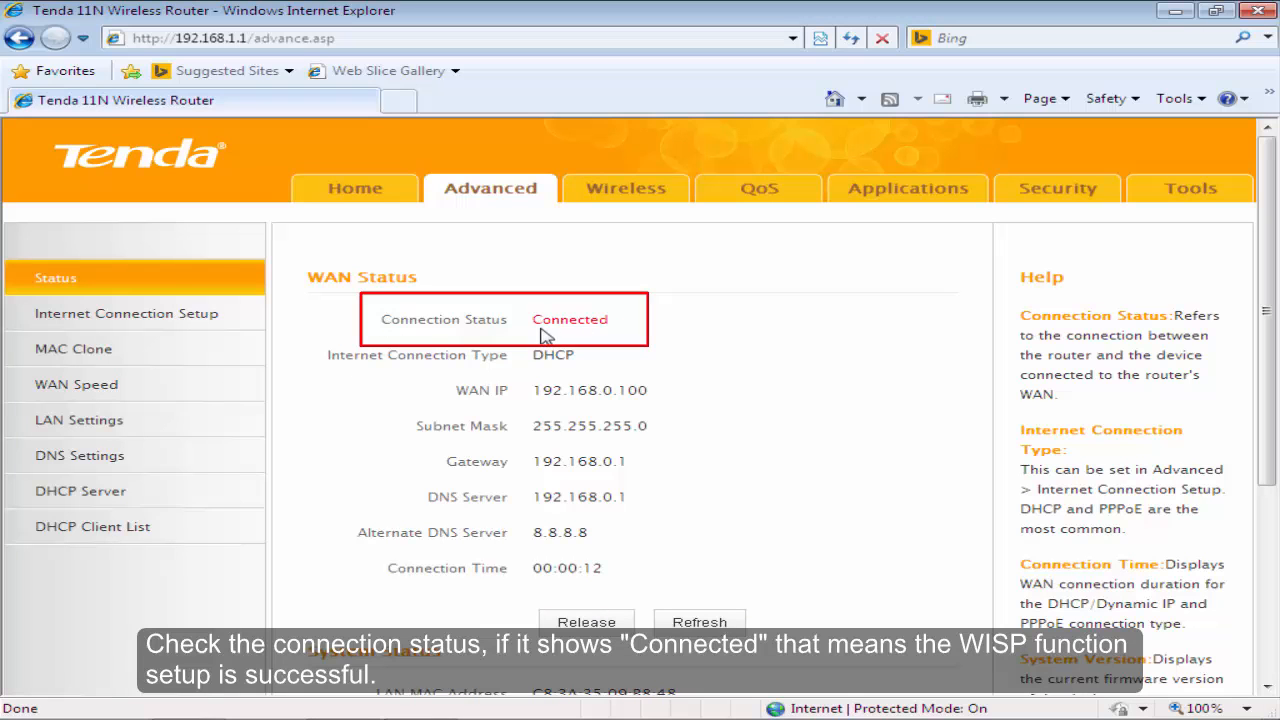
mouse_move(650, 357)
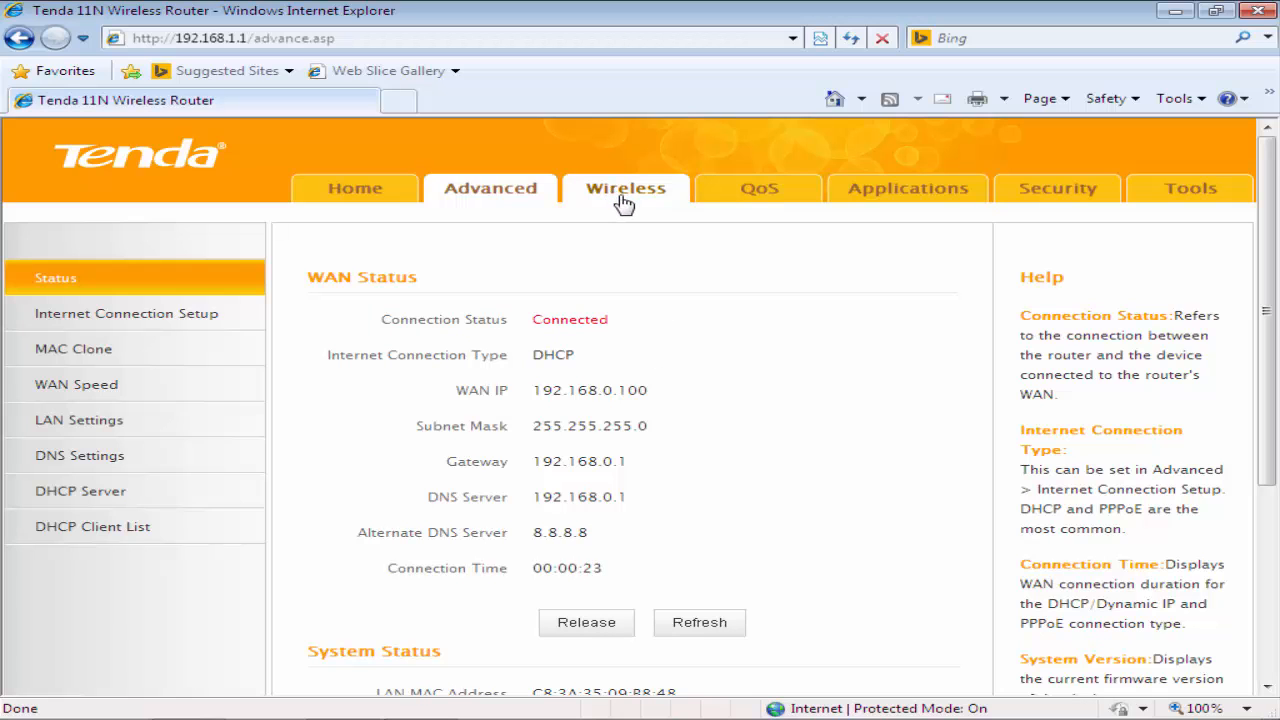
In Wireless Basic Settings, change Secondary SSID to Tenda_abc, save, and acknowledge the notice
click(625, 188)
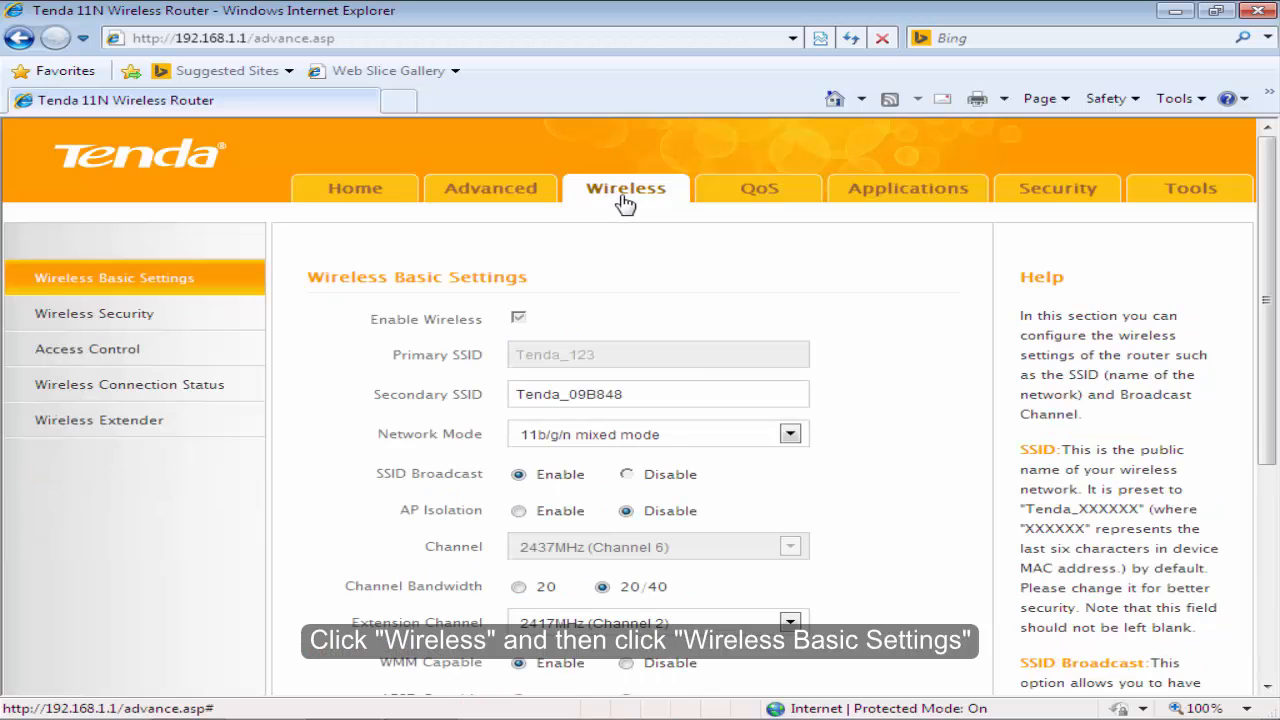
click(114, 277)
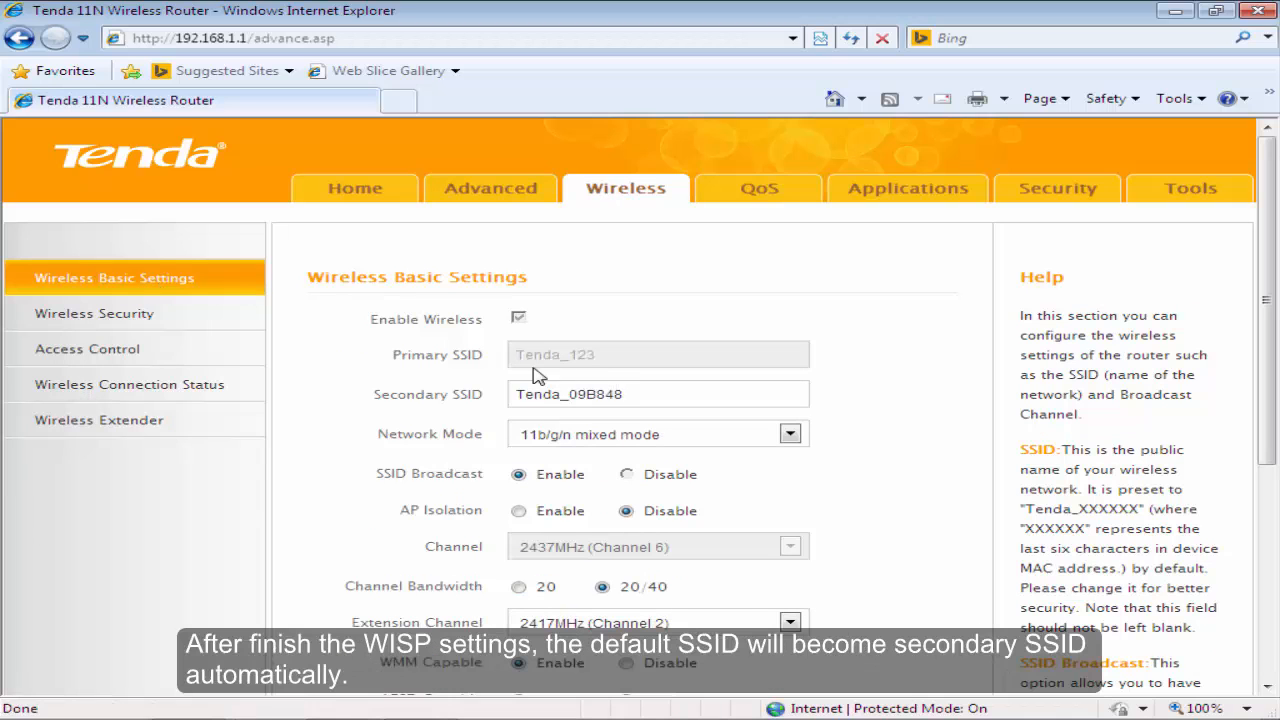
mouse_move(555, 380)
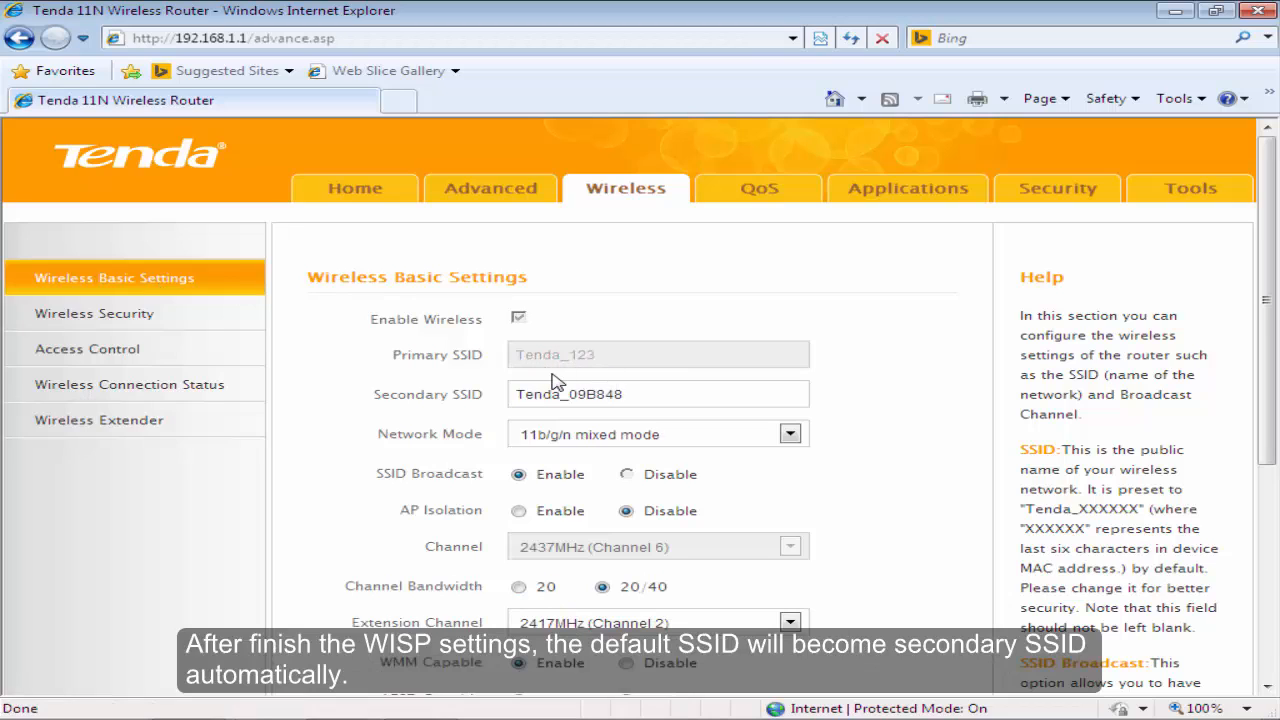
click(658, 393)
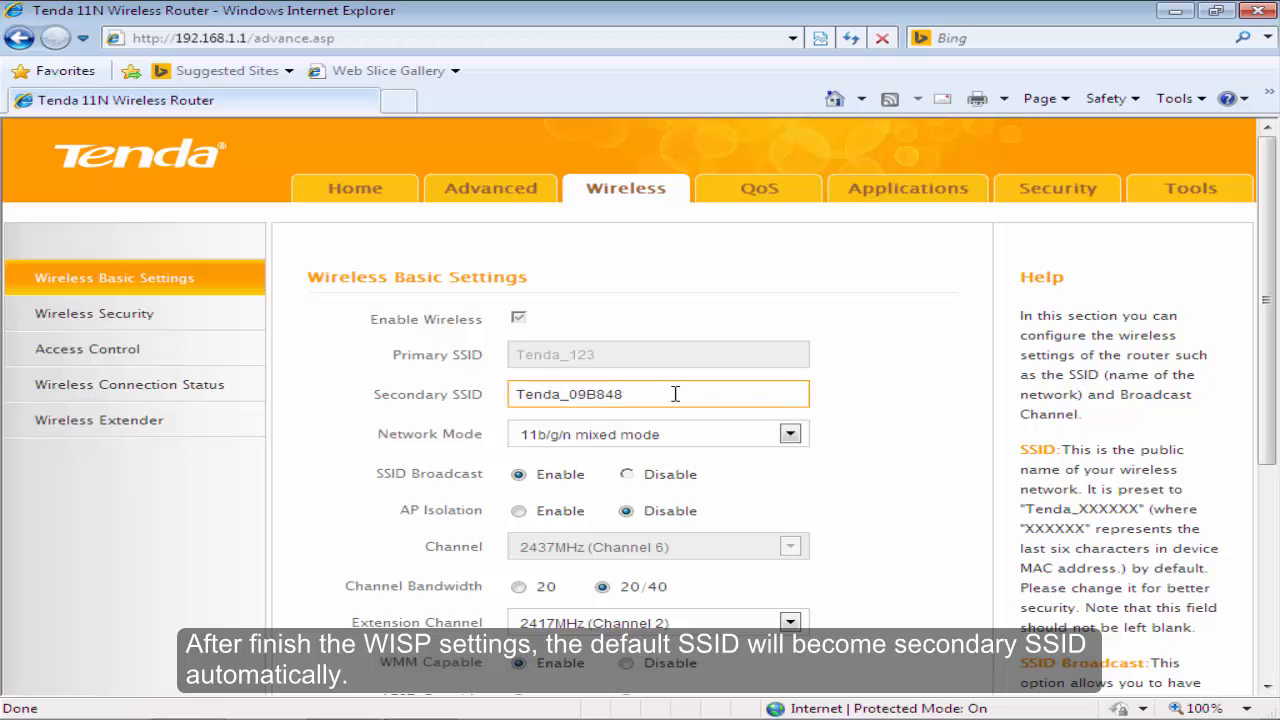
key(BackSpace)
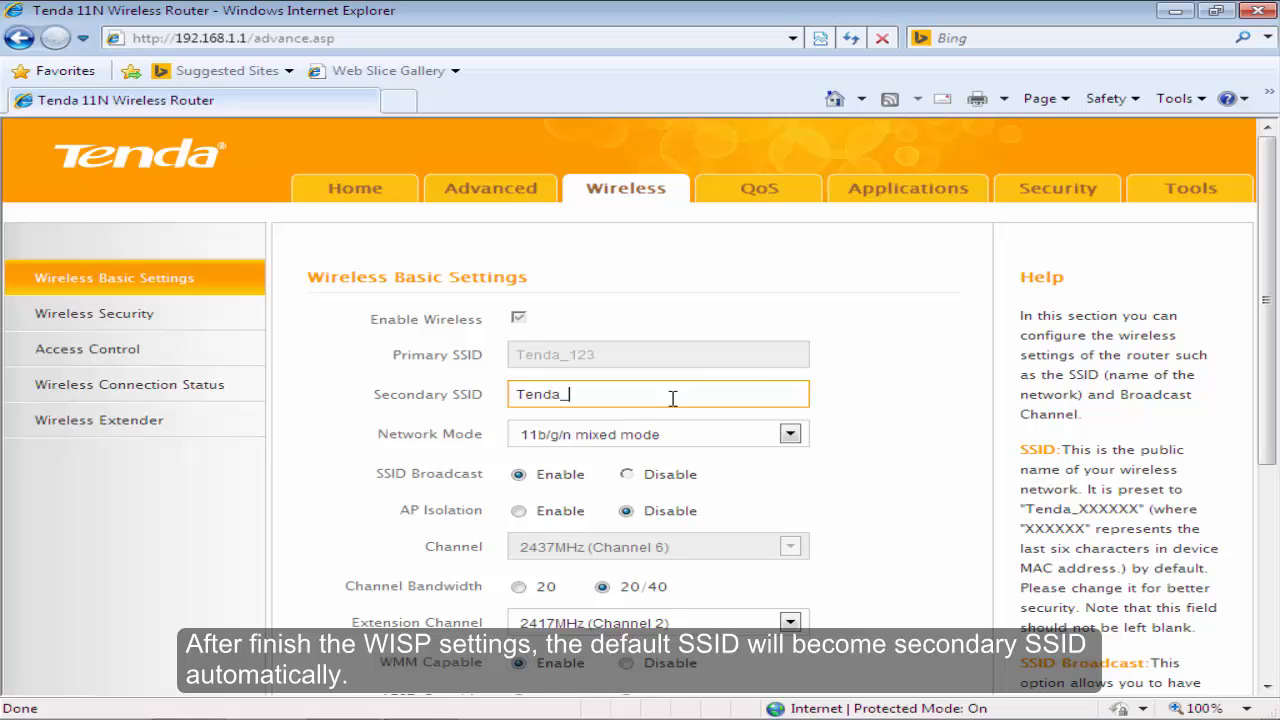
text(abc)
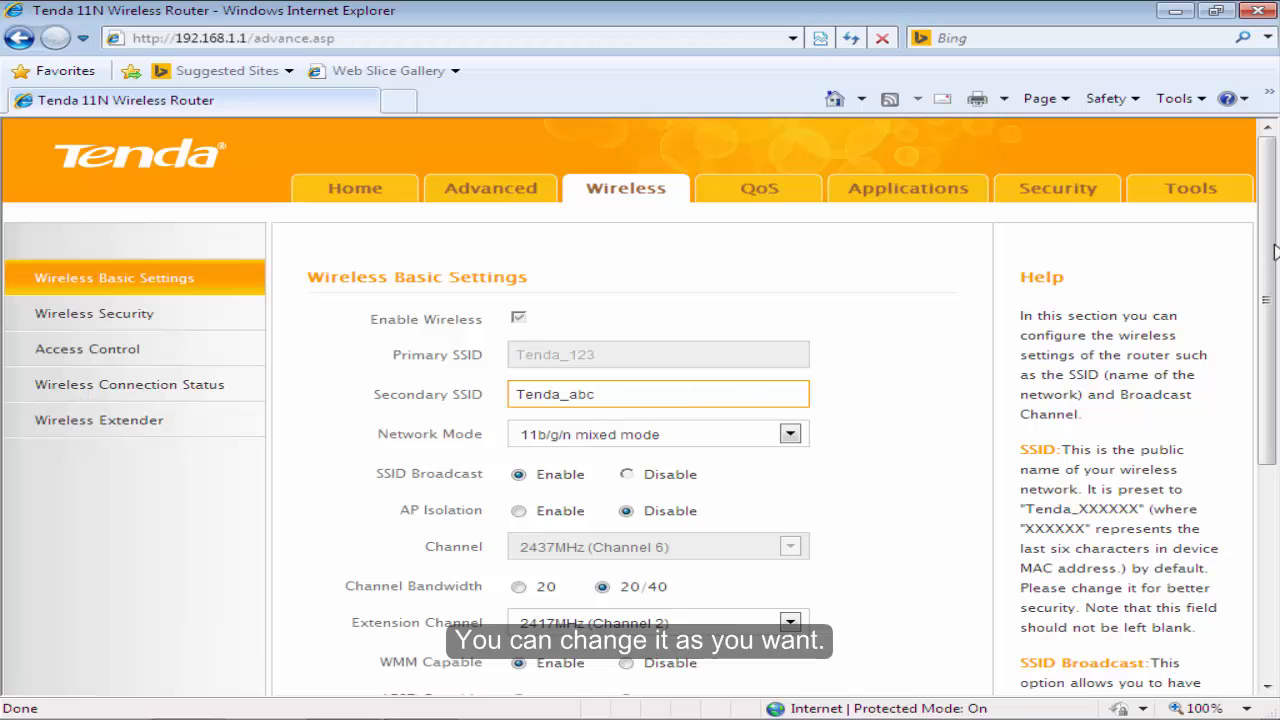
scroll(down, 3)
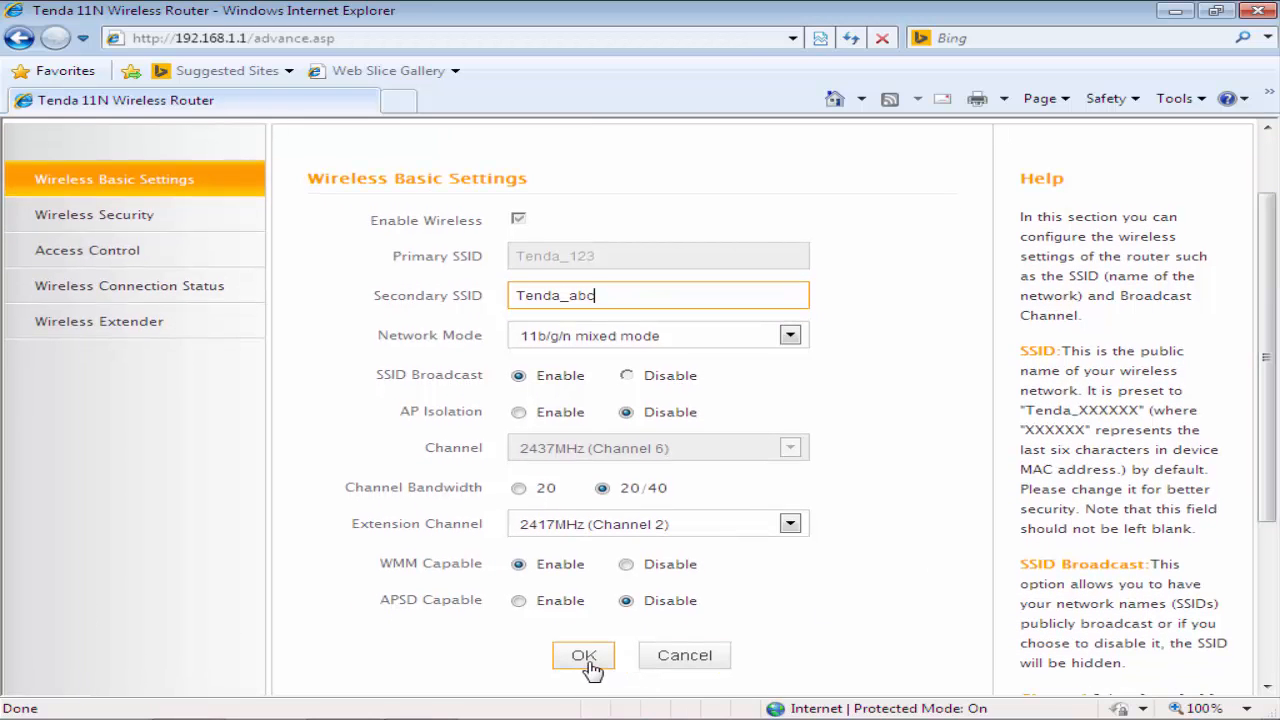
click(583, 655)
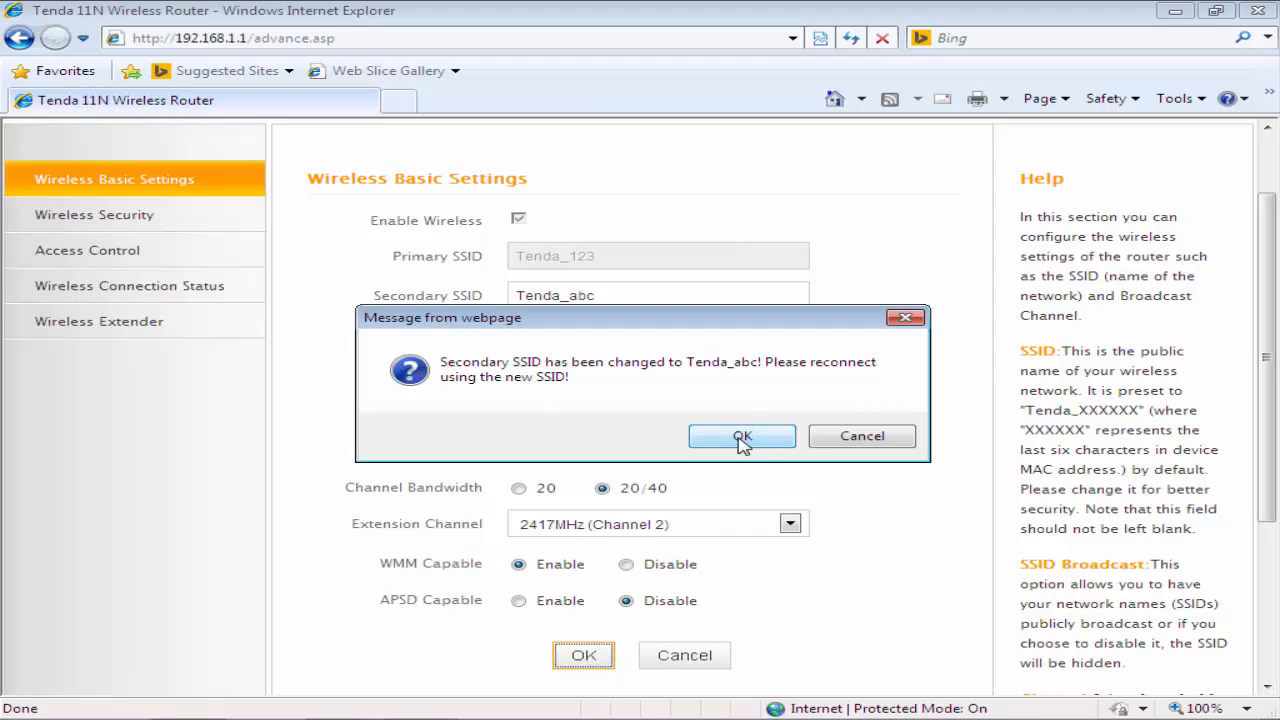
click(742, 436)
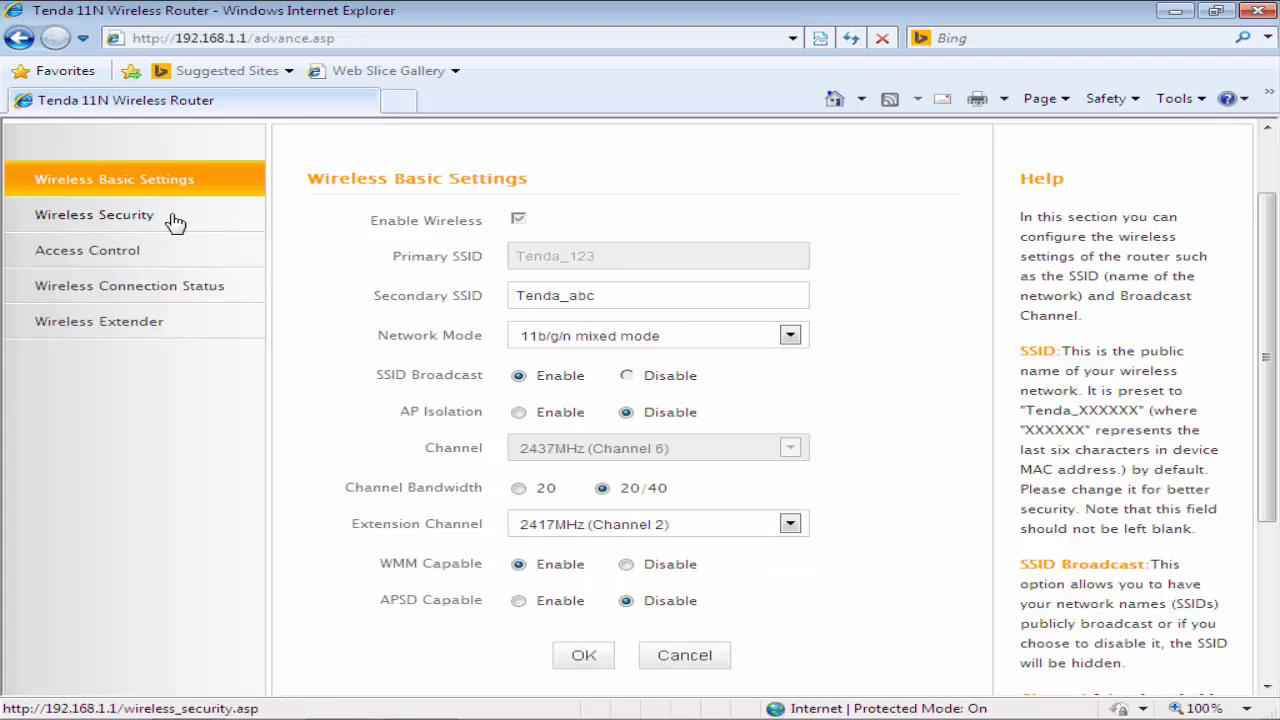
click(94, 214)
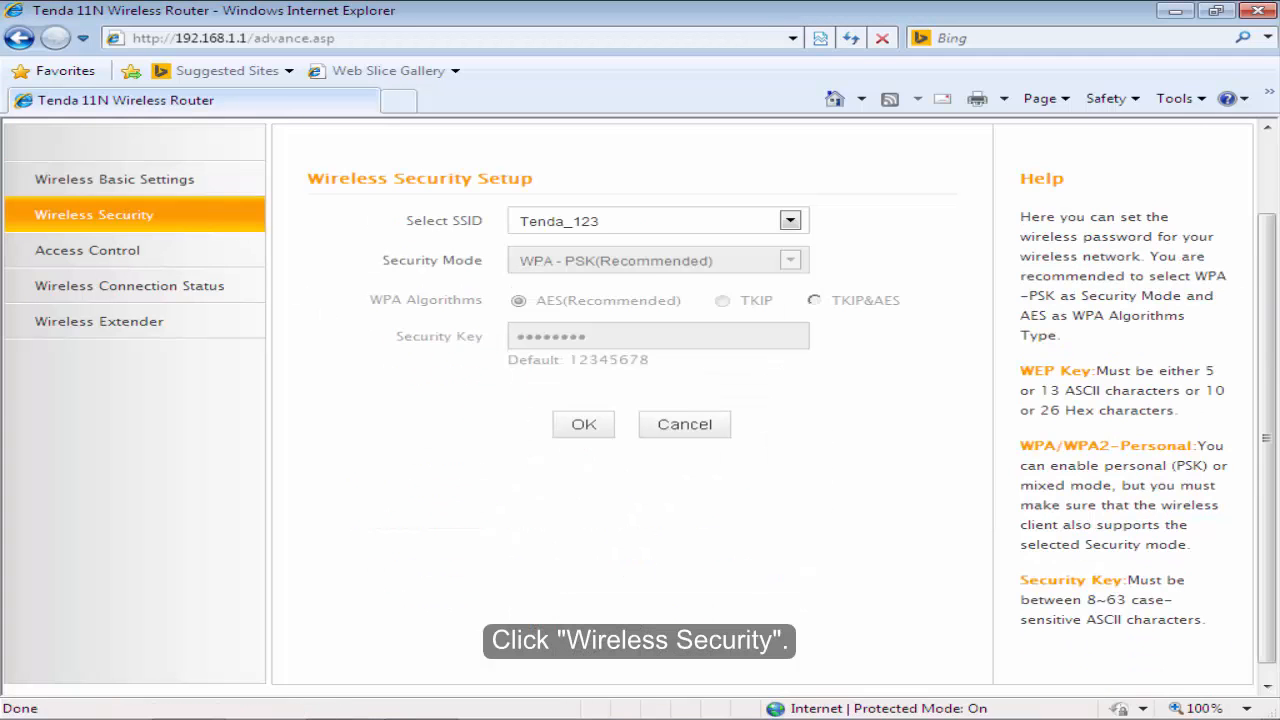
click(94, 214)
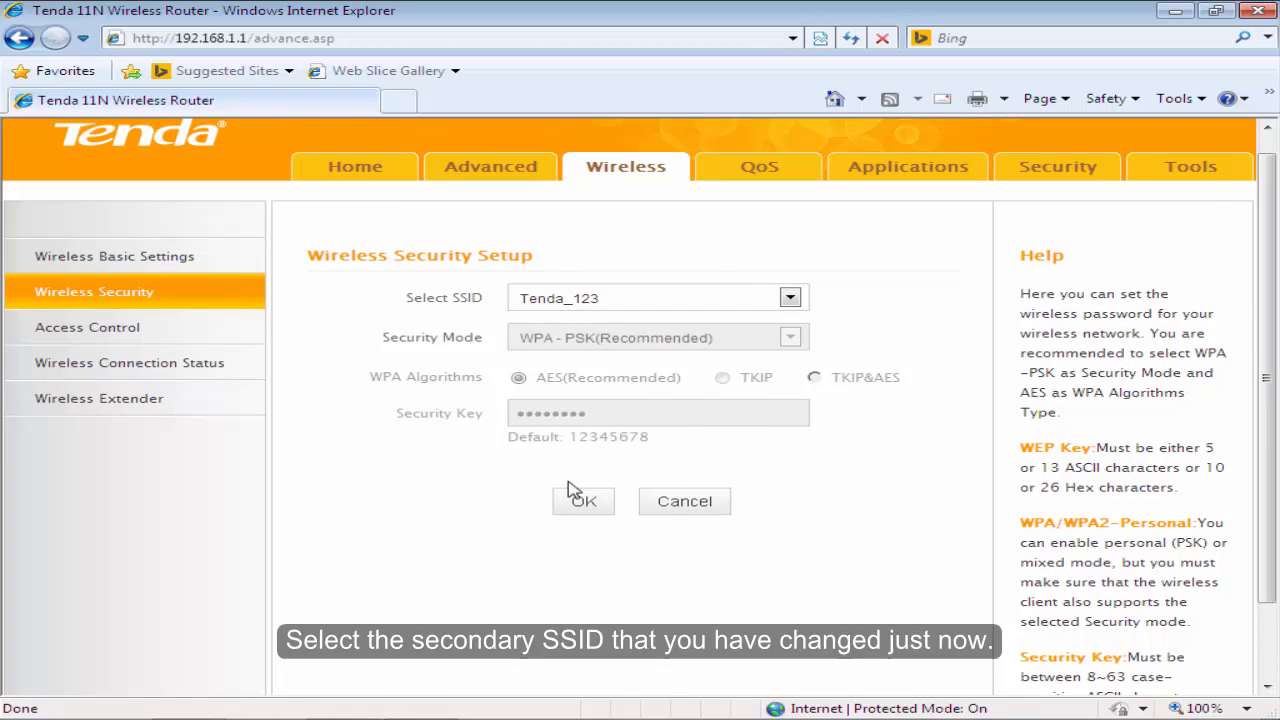
click(790, 297)
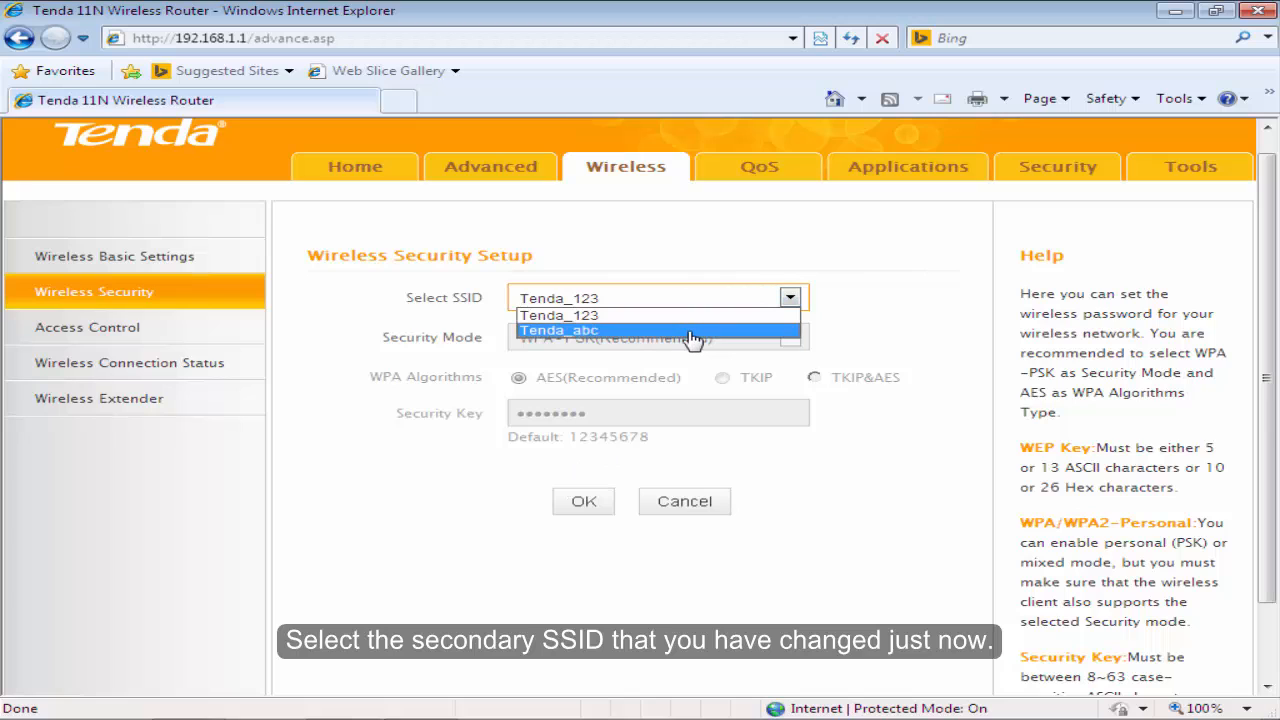
click(558, 330)
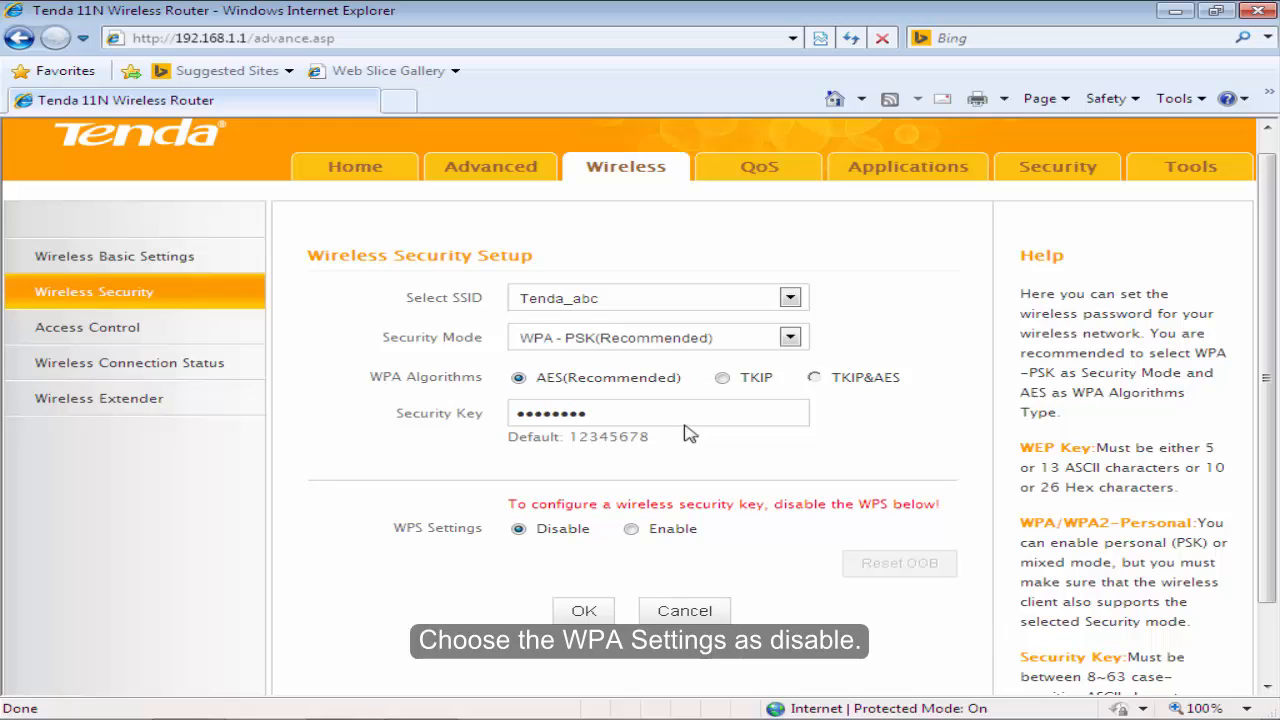
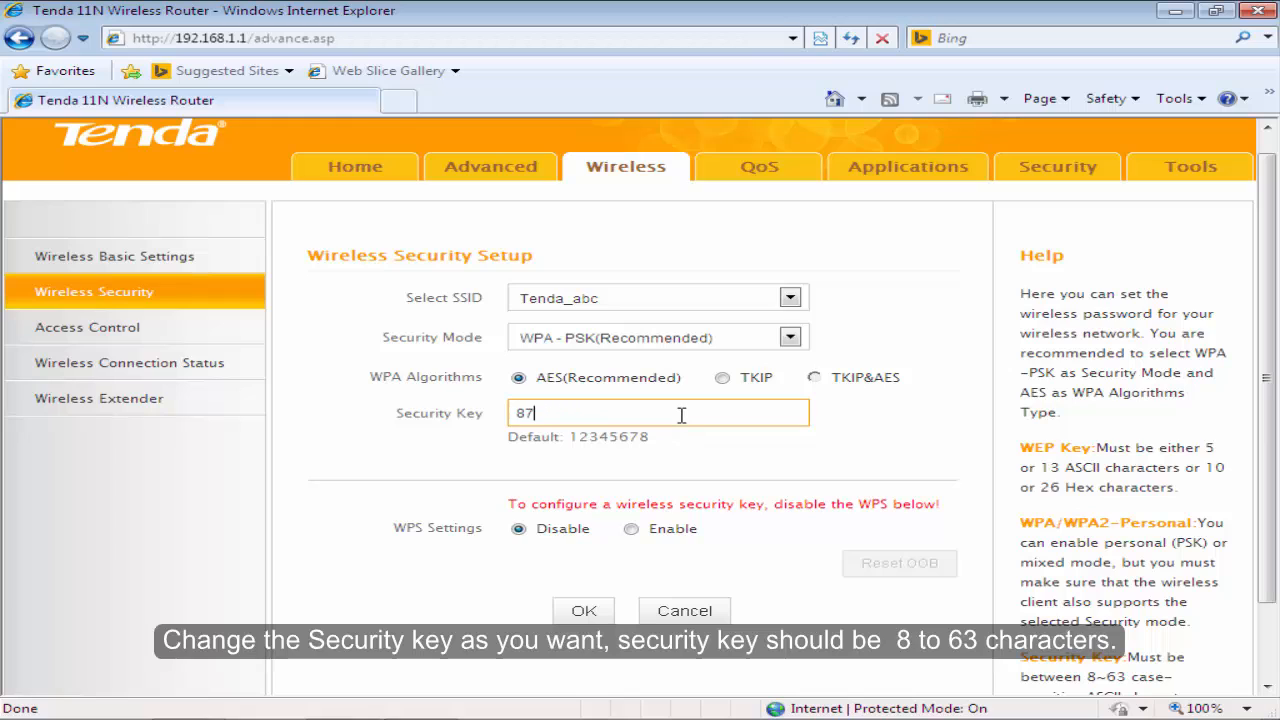